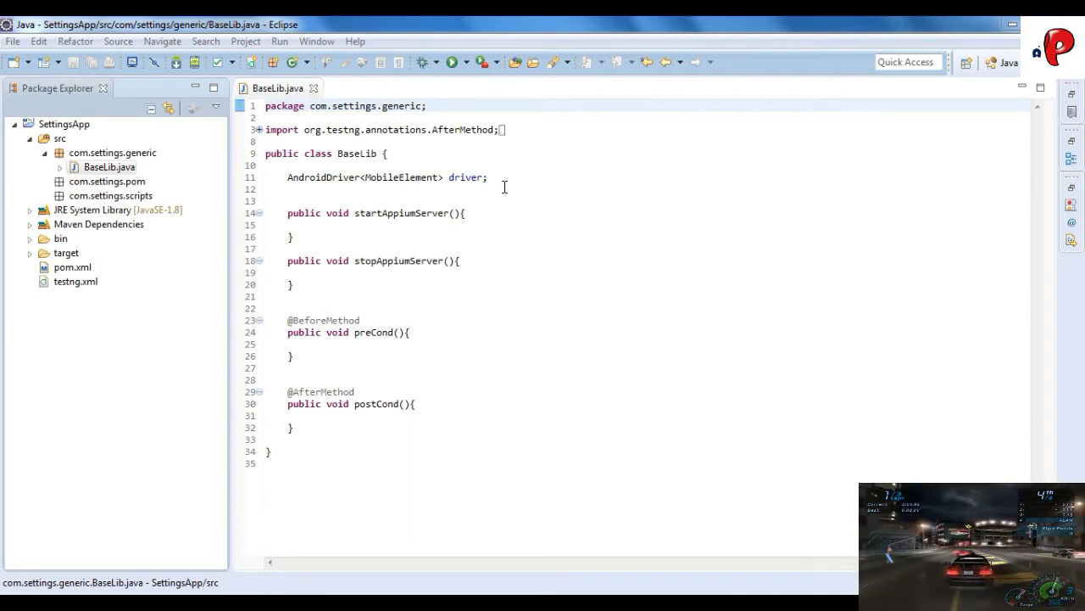
# - Declare an AppiumDriverLocalService service field, add service.start() and service.stop(), and save
pyautogui.write('AppiumDriverLocalService')
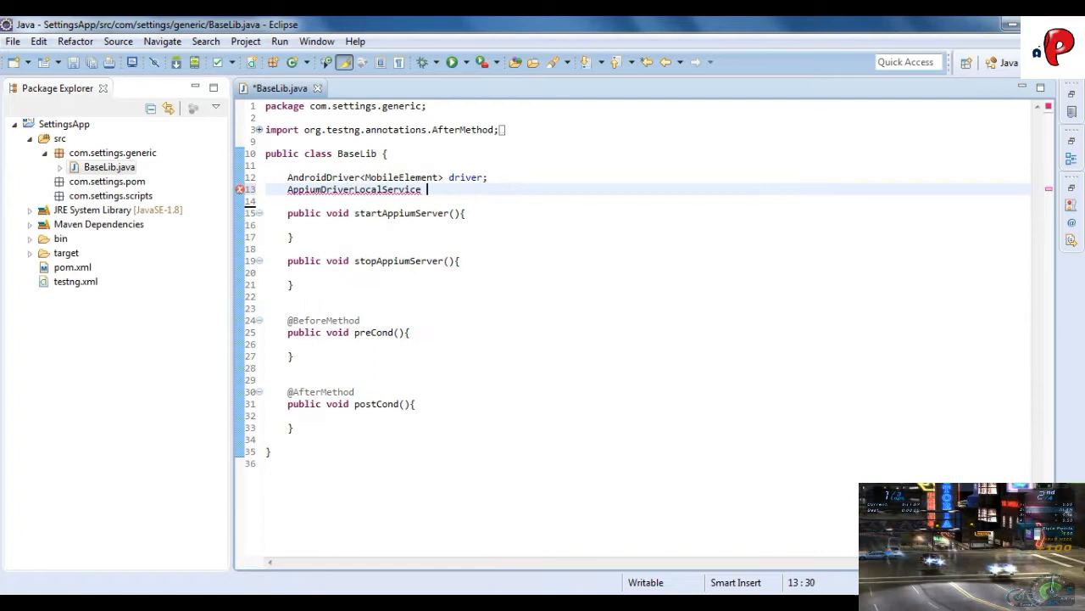
pyautogui.write('service;')
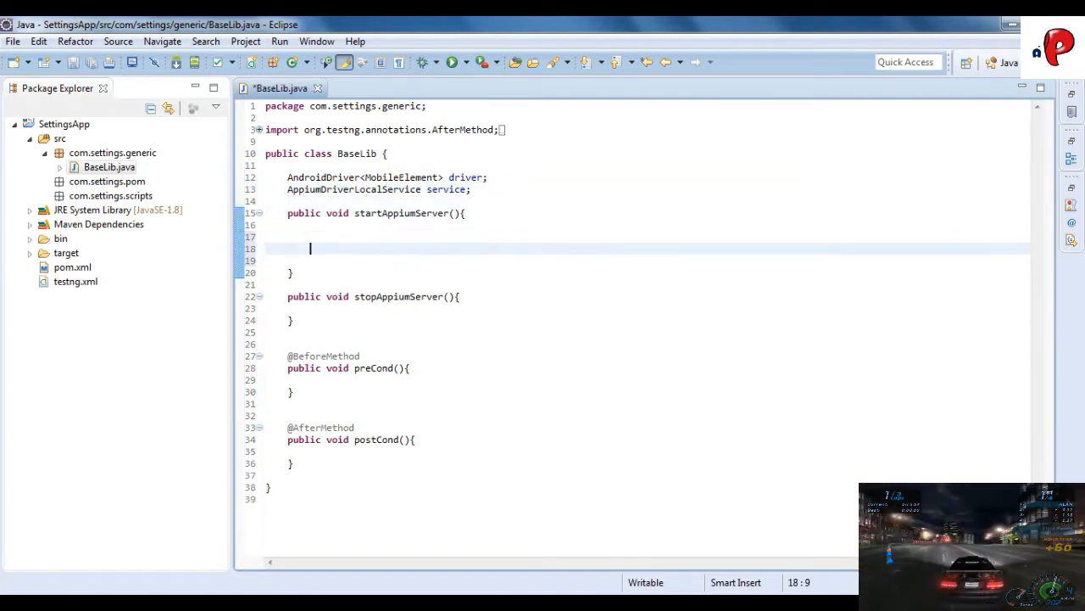
pyautogui.write('service.start();')
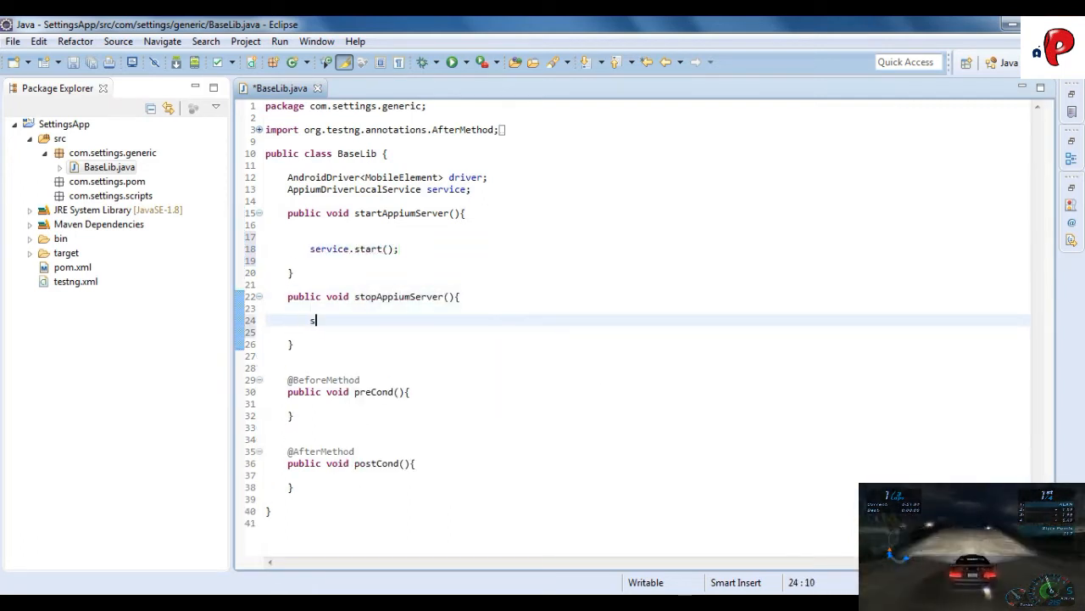
pyautogui.write('ervice.stop();')
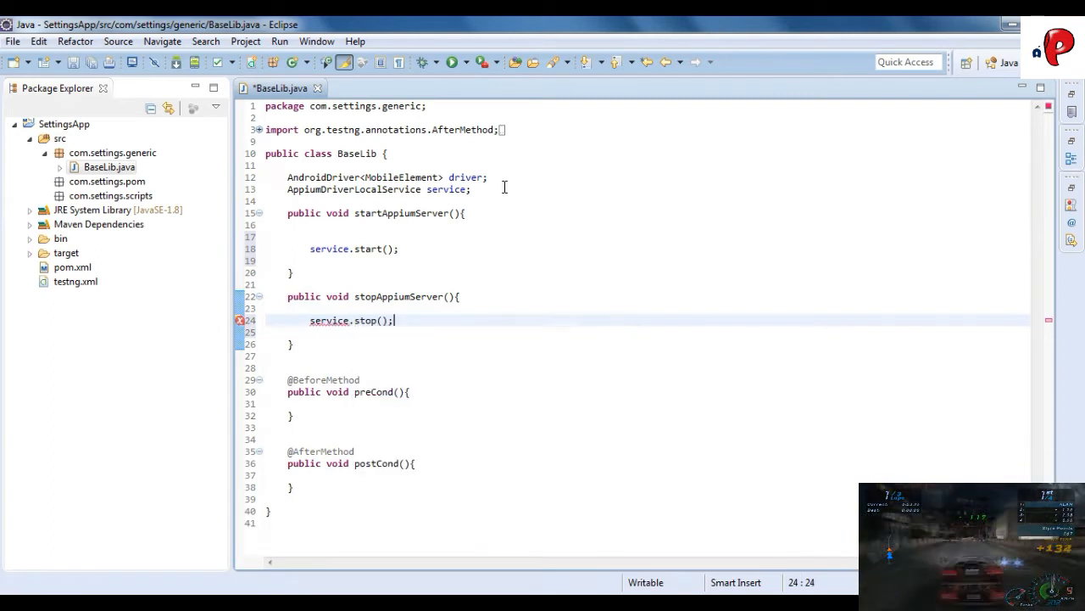
pyautogui.press('ctrl+s')
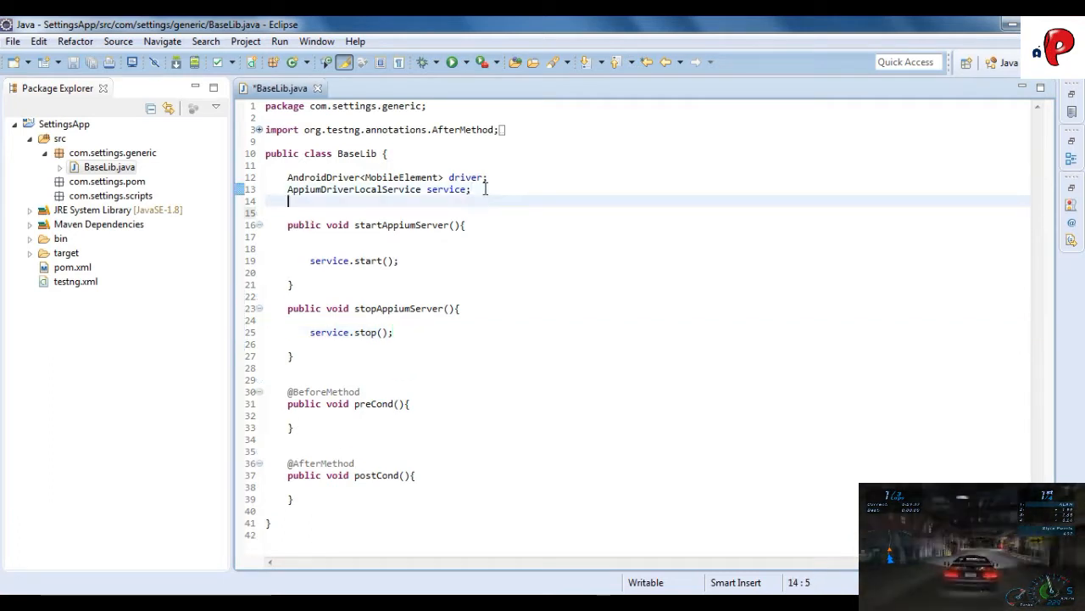
# - Declare a String serviceURL field and check the server host address in the Appium desktop app
pyautogui.write('String serviceURL;')
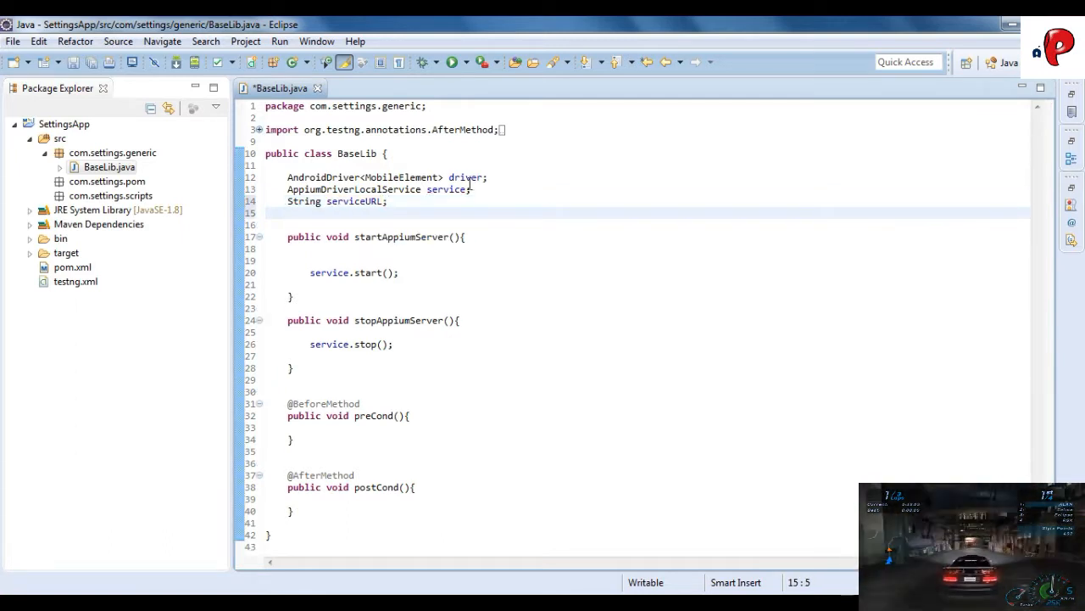
pyautogui.doubleClick(355, 201)
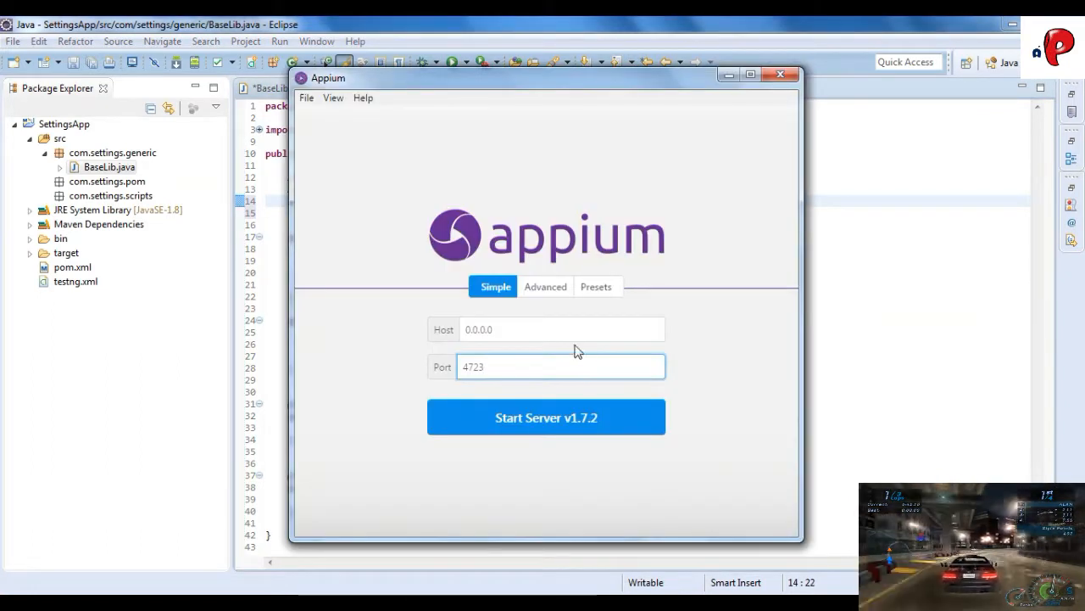
pyautogui.click(561, 329)
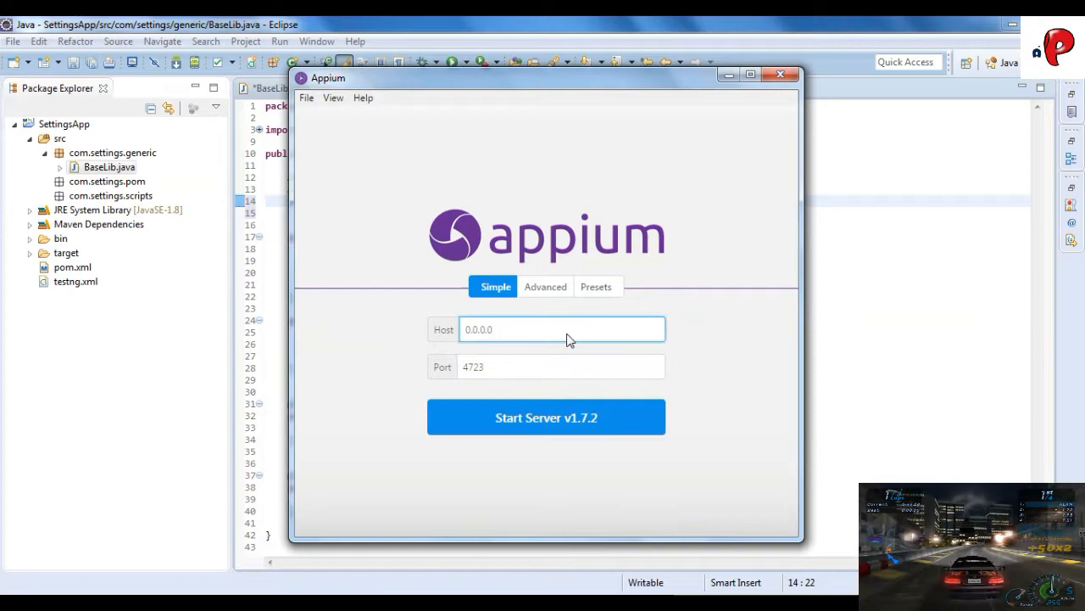
pyautogui.moveTo(627, 317)
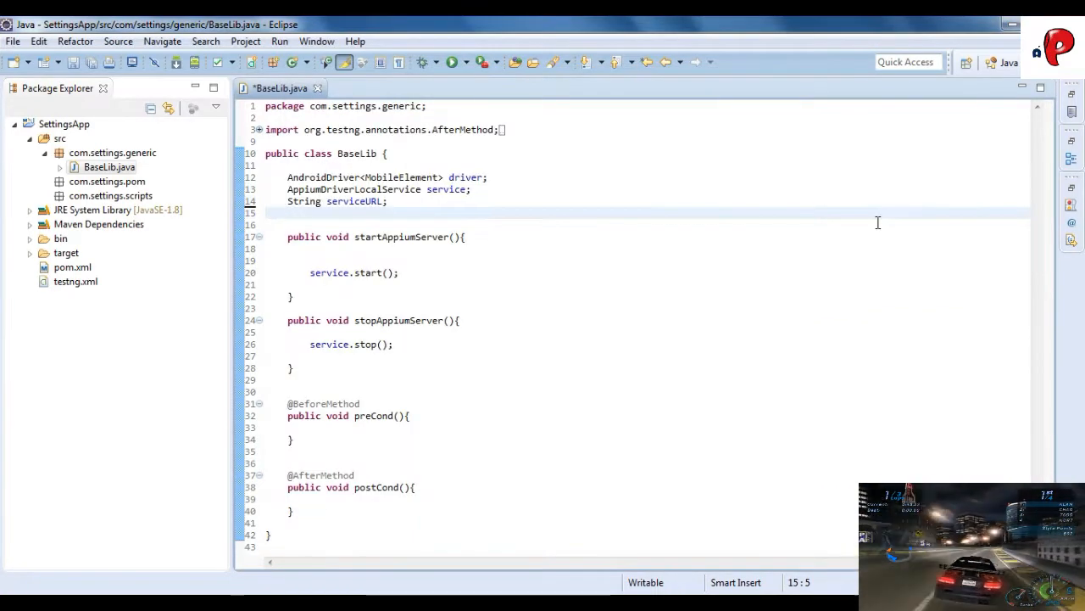
# - Declare String appium_js = ""; and String node_js = ""; below serviceURL
pyautogui.write('String appium')
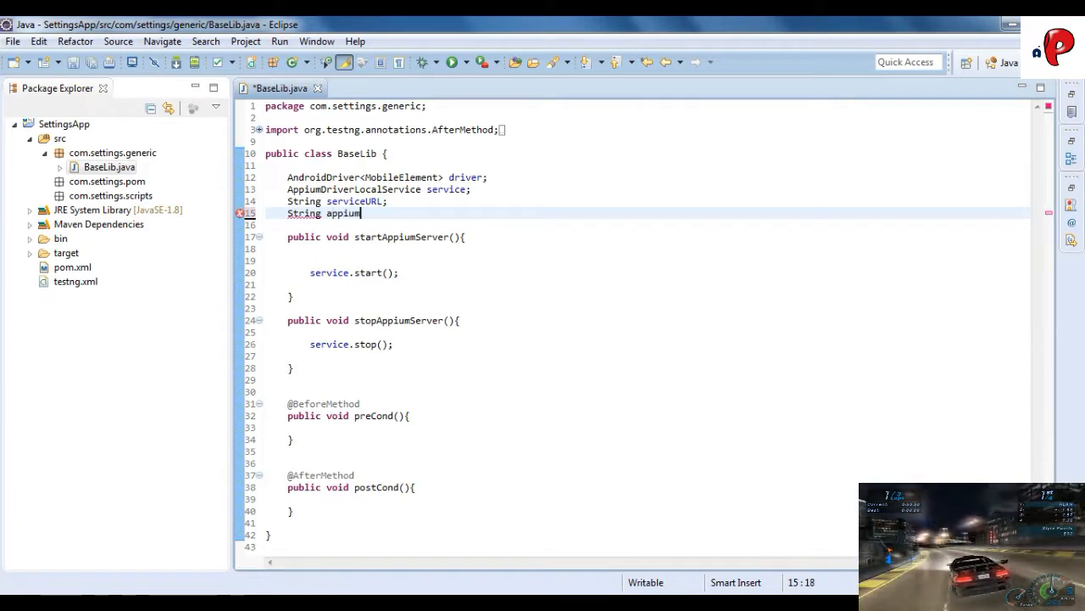
pyautogui.write('_js = "";')
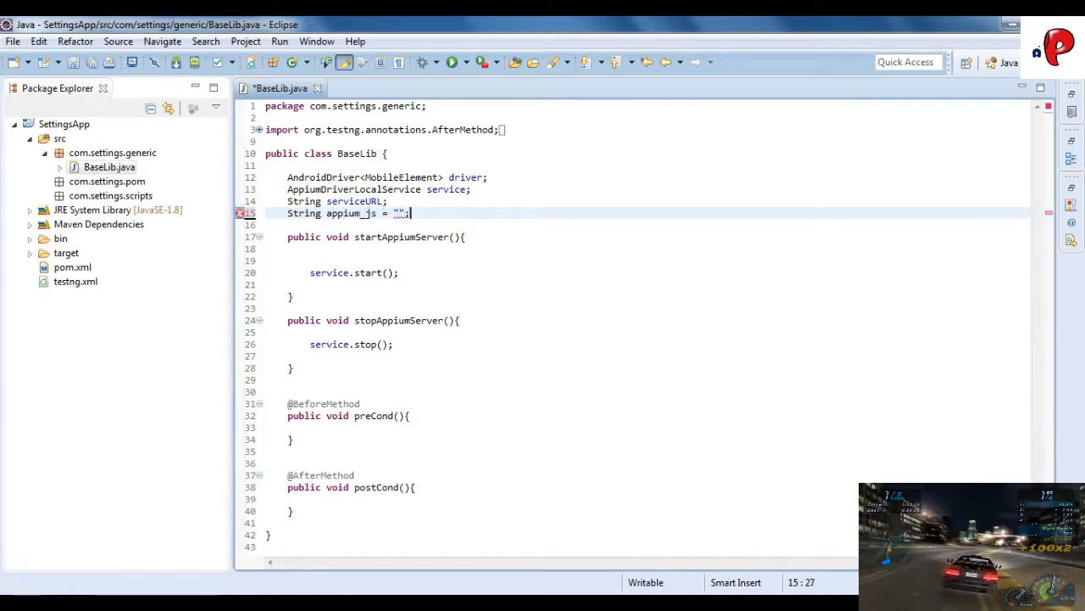
pyautogui.write('String node_js = "";')
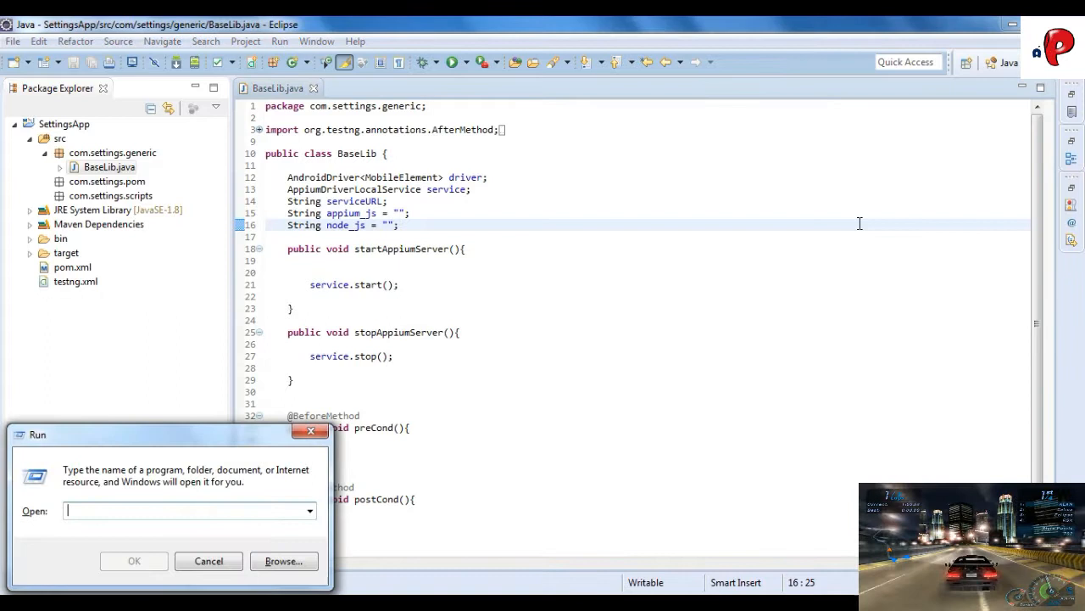
# - Open the C:/users/sandeep folder from the Run dialog
pyautogui.write('c/')
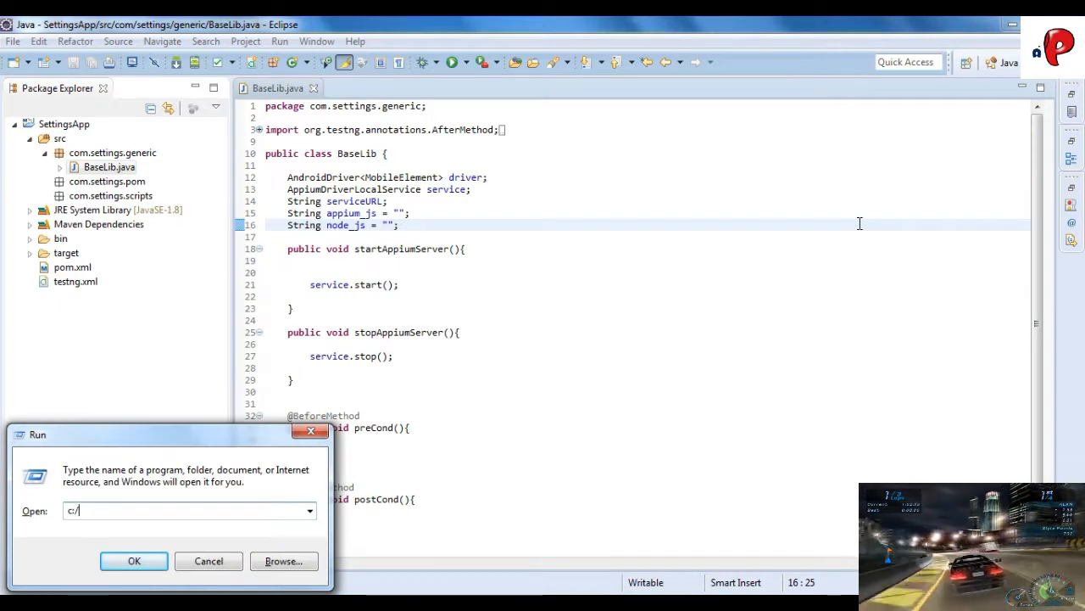
pyautogui.write('users')
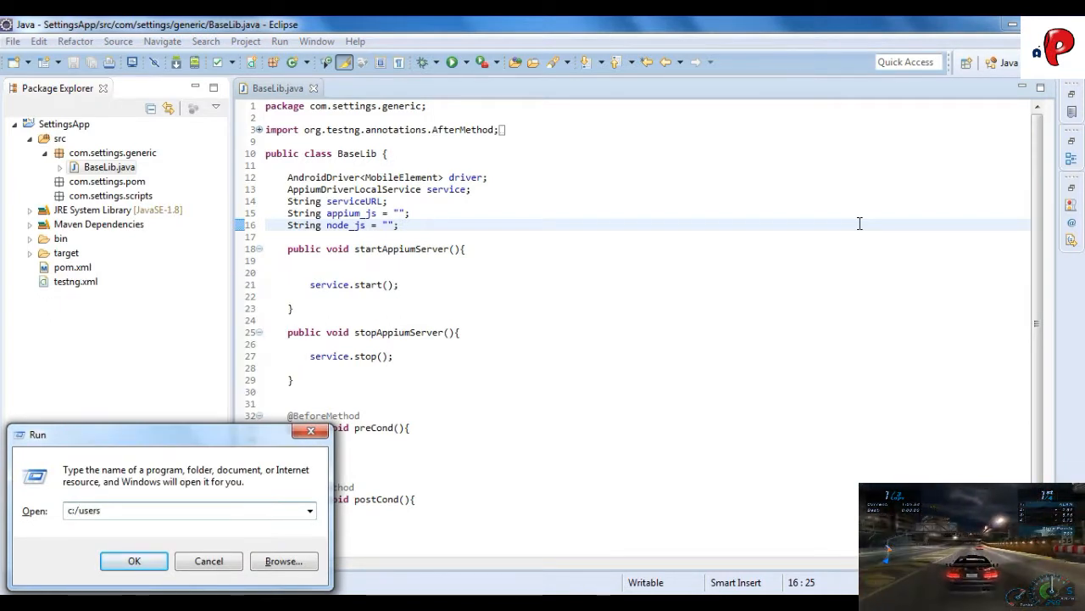
pyautogui.write('sandeep')
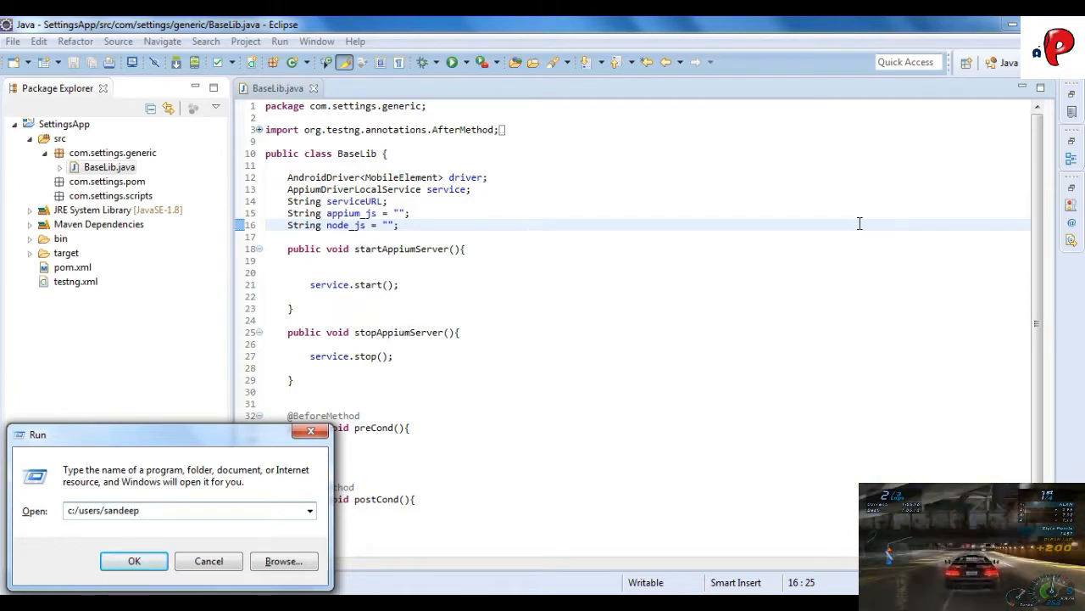
pyautogui.click(133, 561)
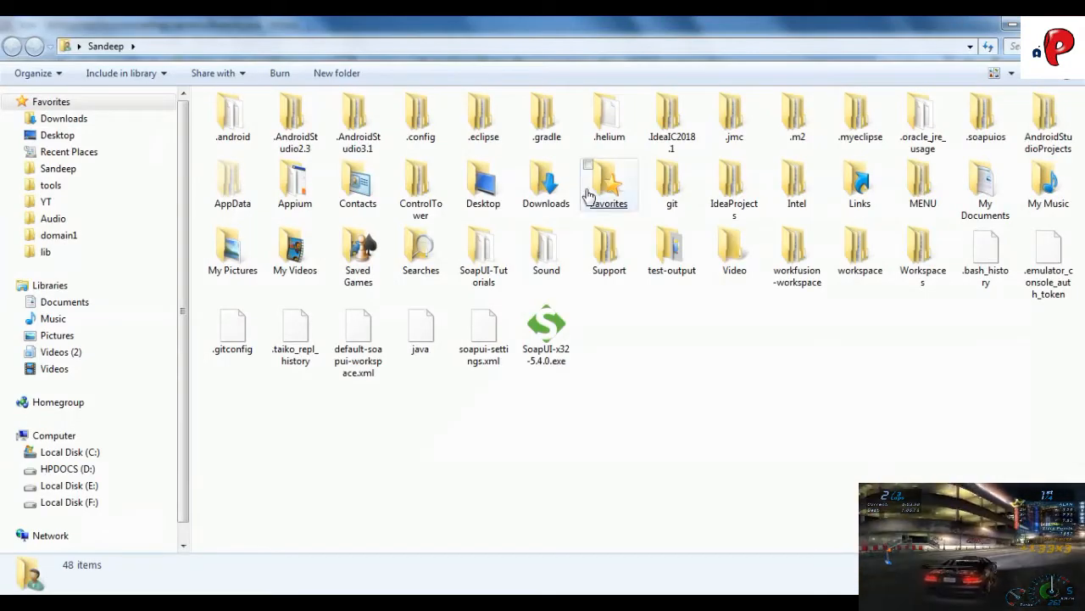
# - Browse AppData > Local > Programs > appium-desktop > resources > app > node_modules > appium > build > lib
pyautogui.doubleClick(232, 183)
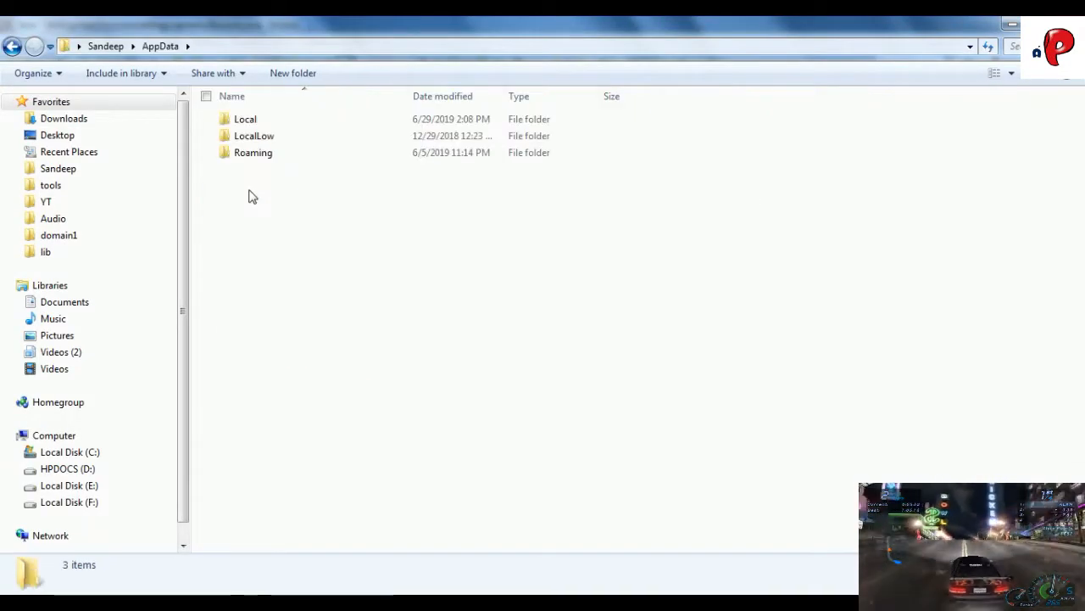
pyautogui.doubleClick(245, 119)
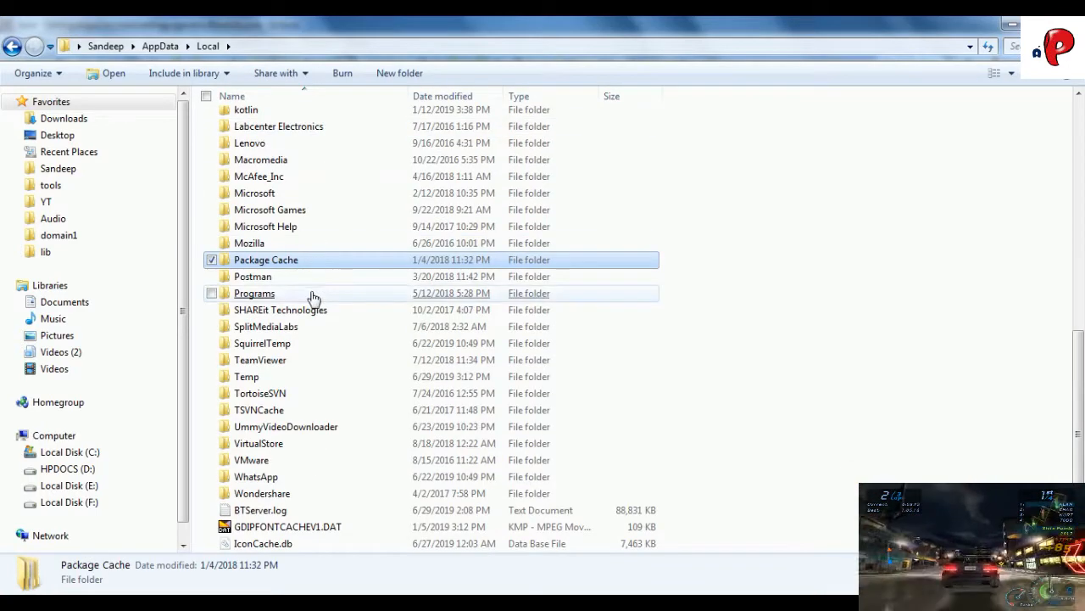
pyautogui.doubleClick(255, 292)
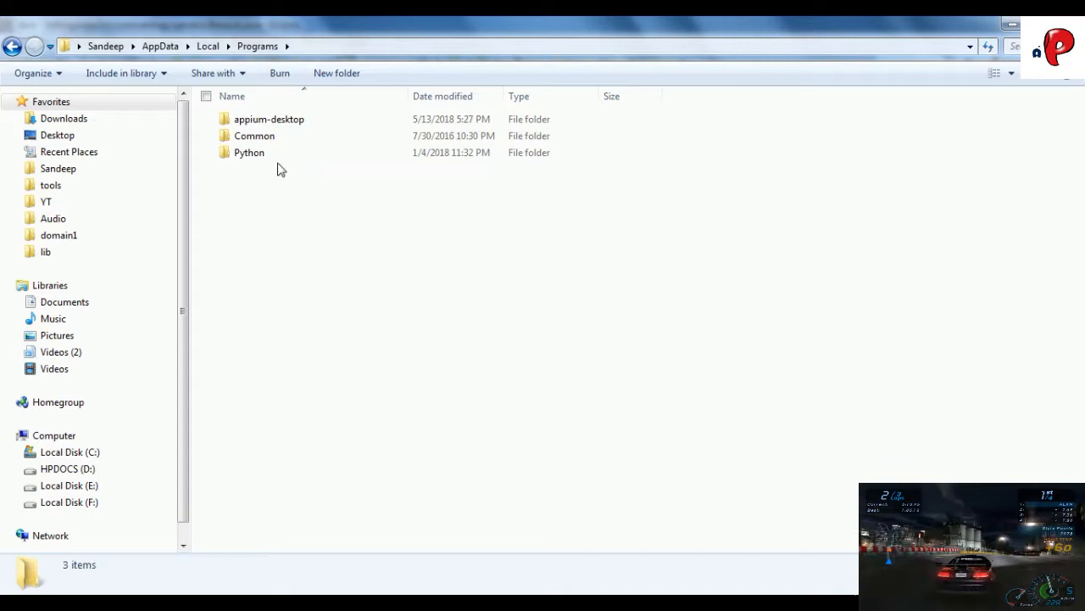
pyautogui.doubleClick(269, 119)
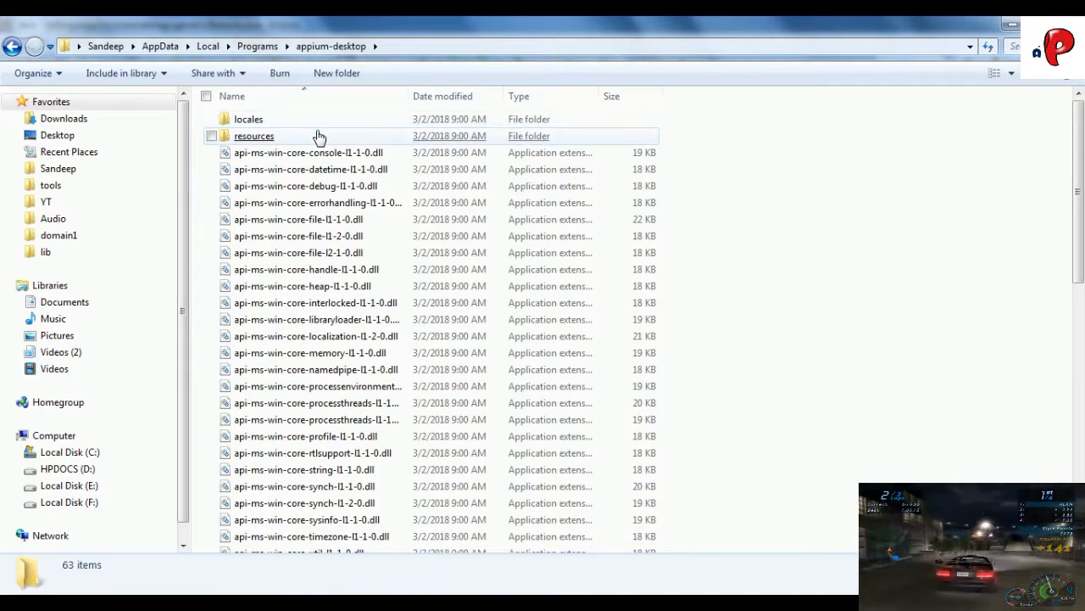
pyautogui.doubleClick(253, 136)
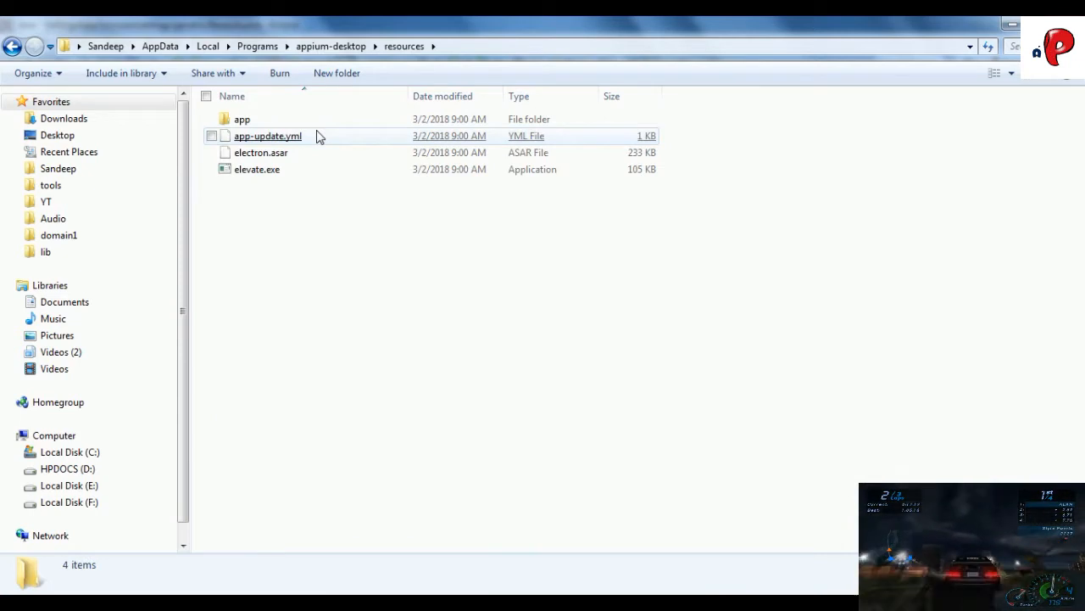
pyautogui.doubleClick(241, 119)
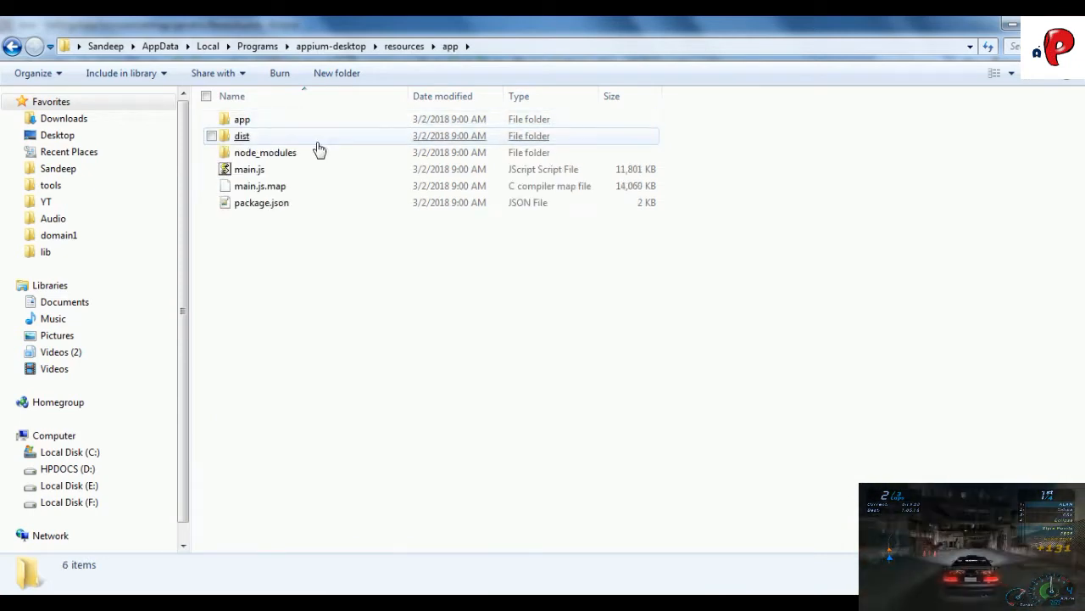
pyautogui.doubleClick(265, 152)
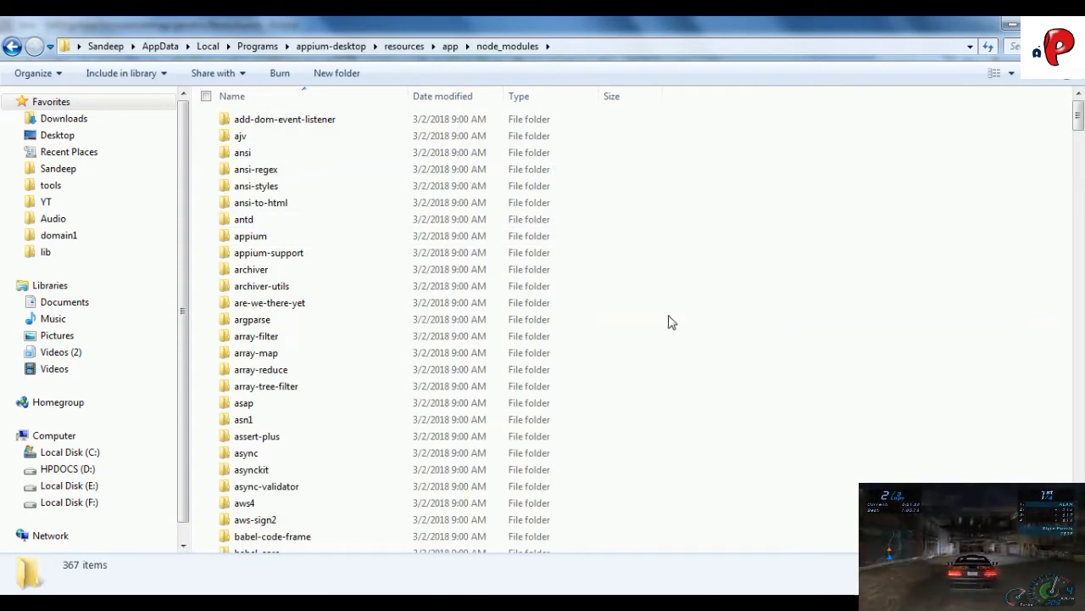
pyautogui.doubleClick(250, 236)
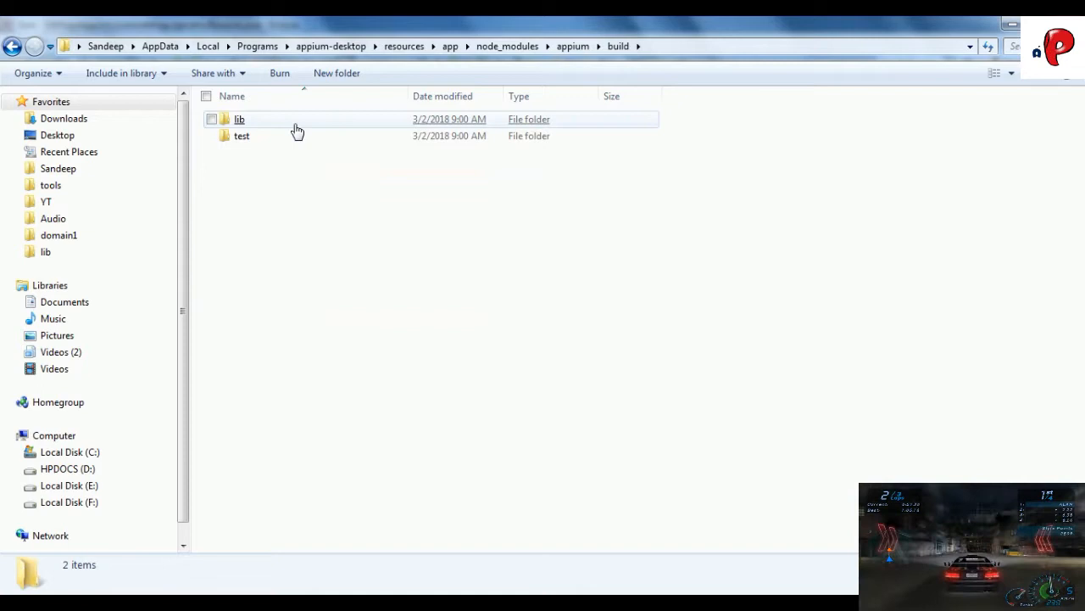
pyautogui.doubleClick(239, 119)
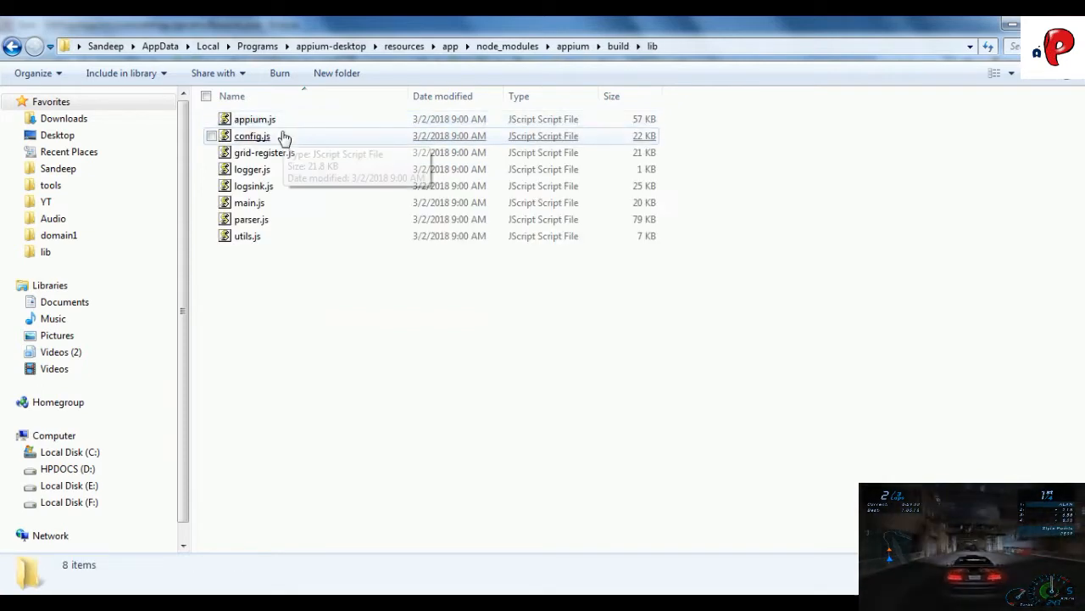
pyautogui.click(250, 202)
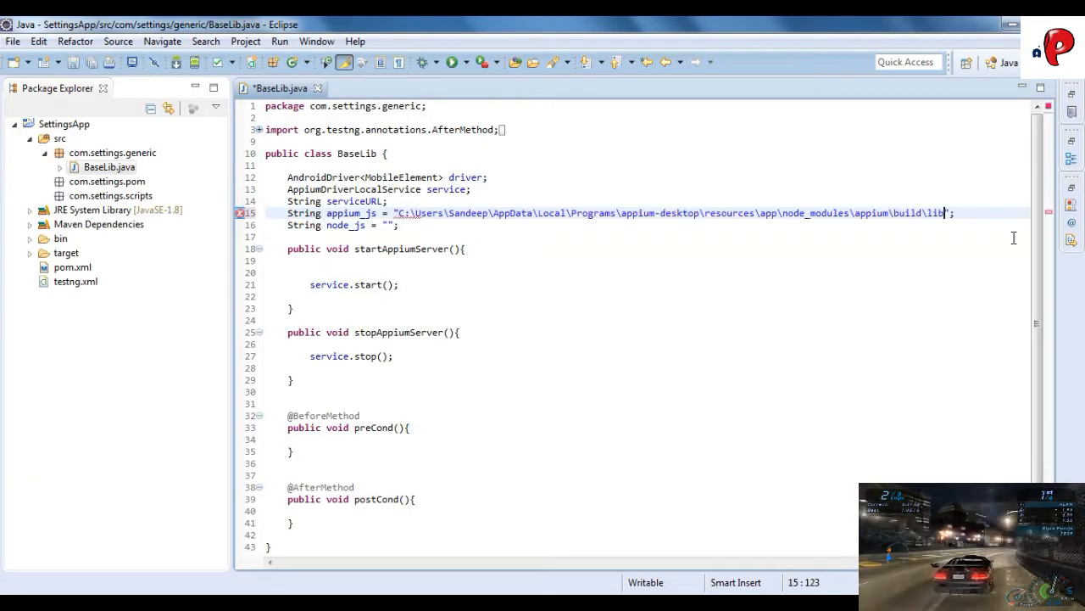
# - Append main.js to the appium_js path and double every backslash
pyautogui.write('main.js')
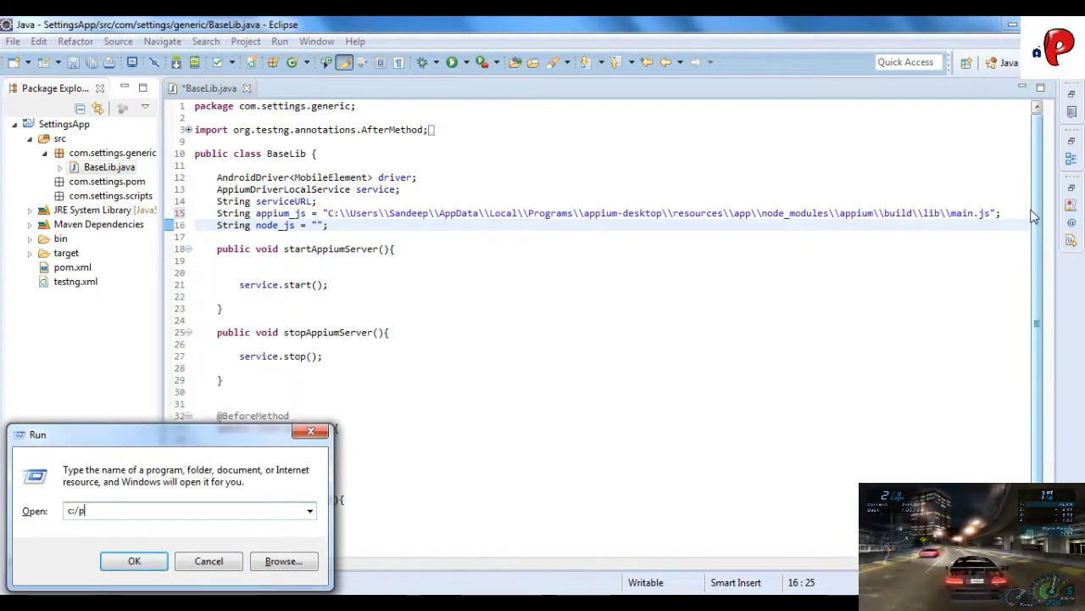
# - Check the c:/program files/nodejs path in the Run dialog, then close it
pyautogui.write('rogram')
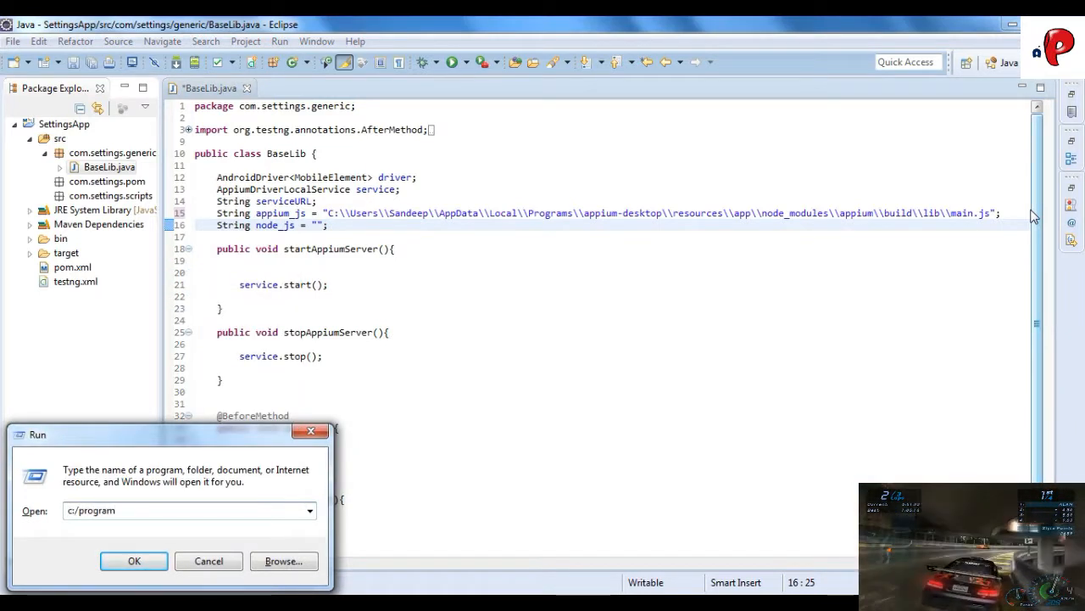
pyautogui.write('files')
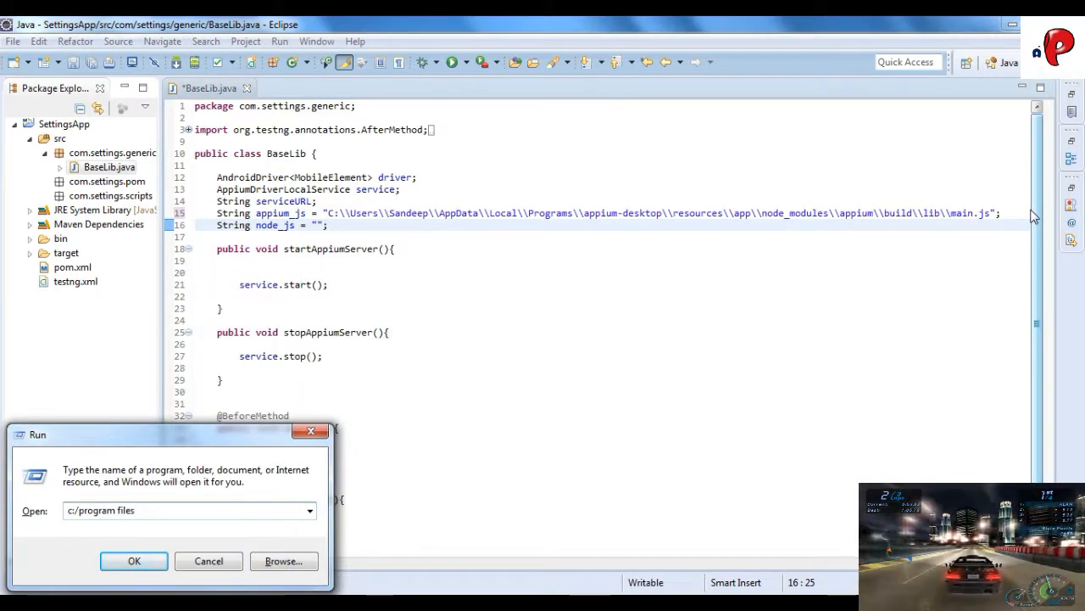
pyautogui.write('/nodejs')
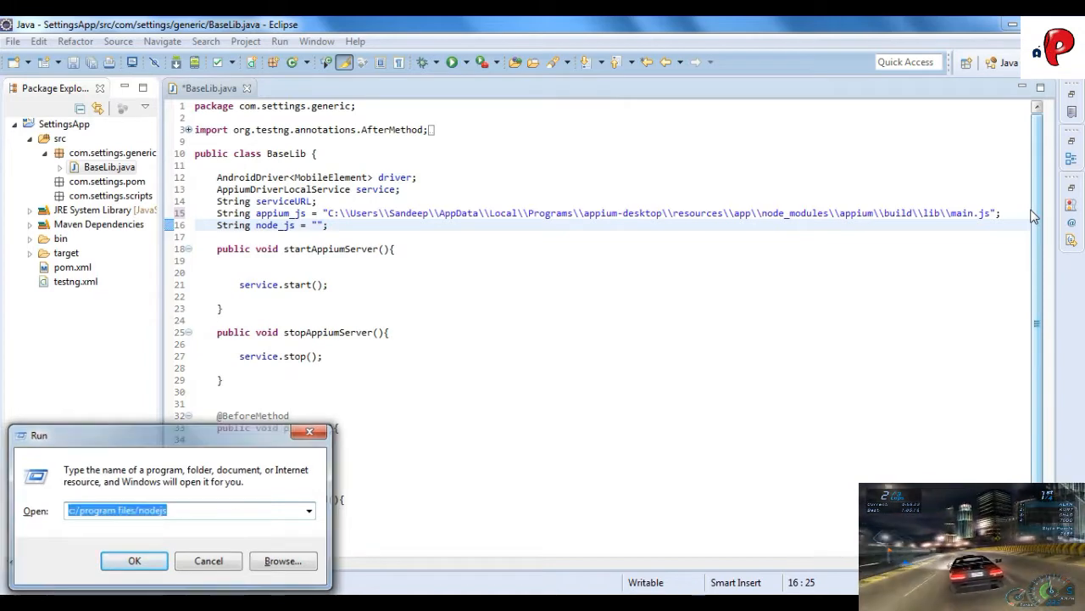
pyautogui.click(133, 560)
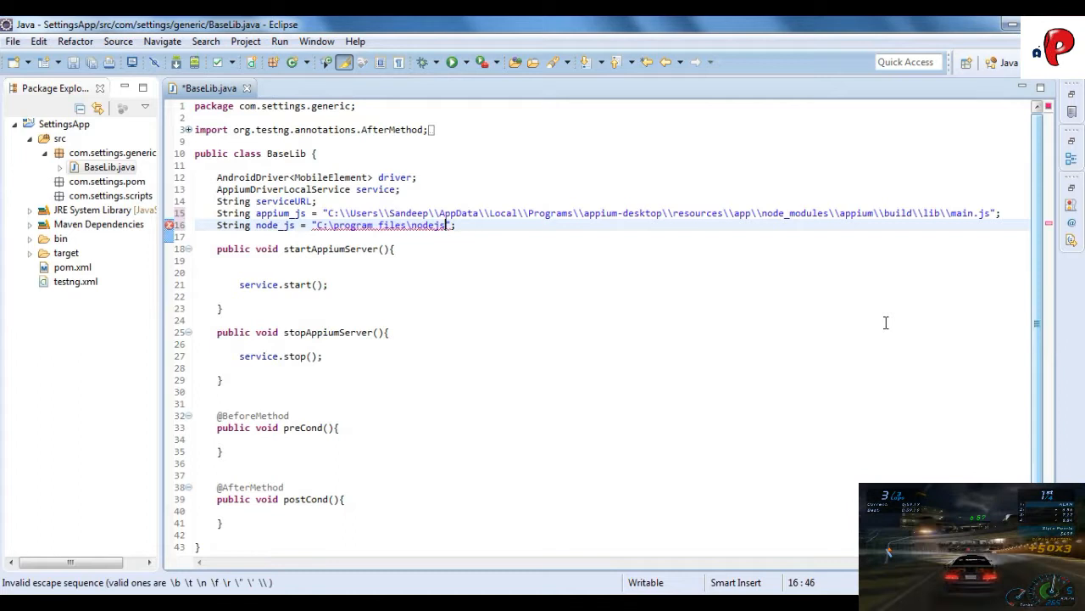
# - Set node_js to C:\\program files\\nodejs\\node.exe and save BaseLib
pyautogui.write('node')
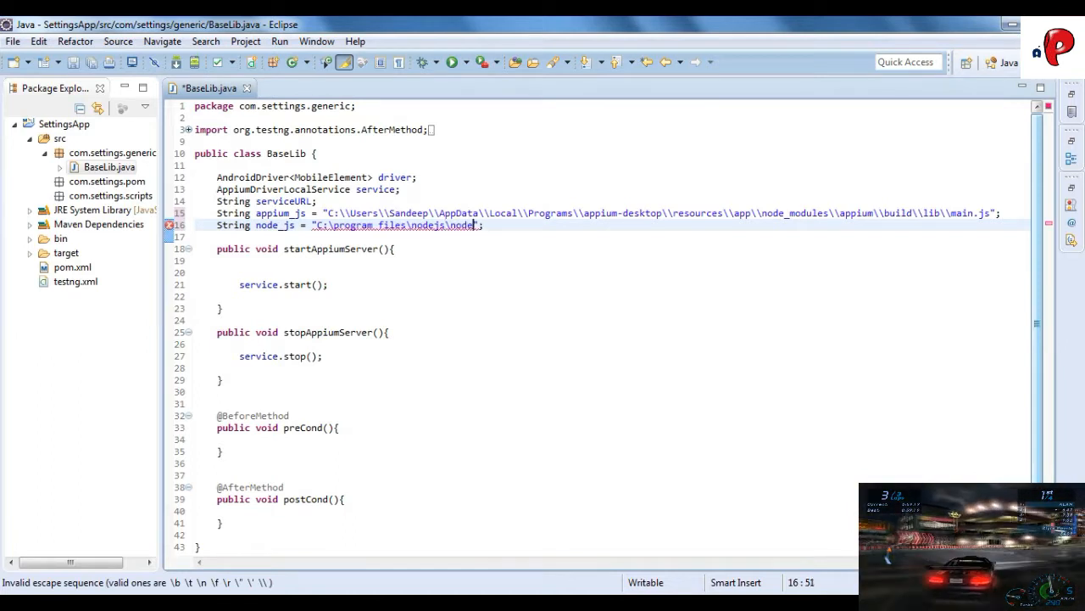
pyautogui.write('.exe')
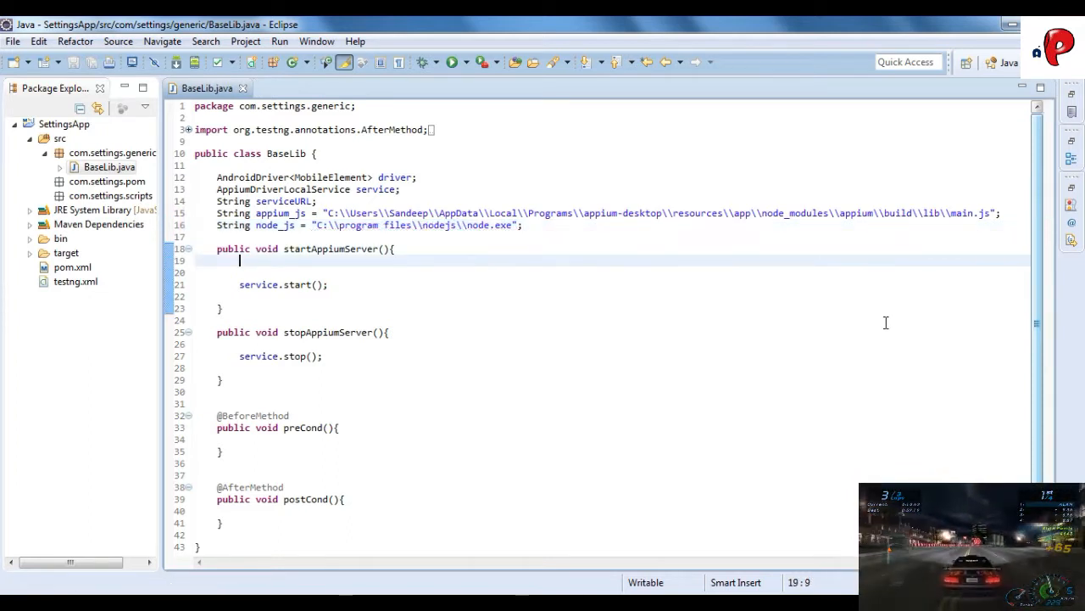
# - Build the service with AppiumServiceBuilder using any free port, appium_js and node_js, then save
pyautogui.write('s')
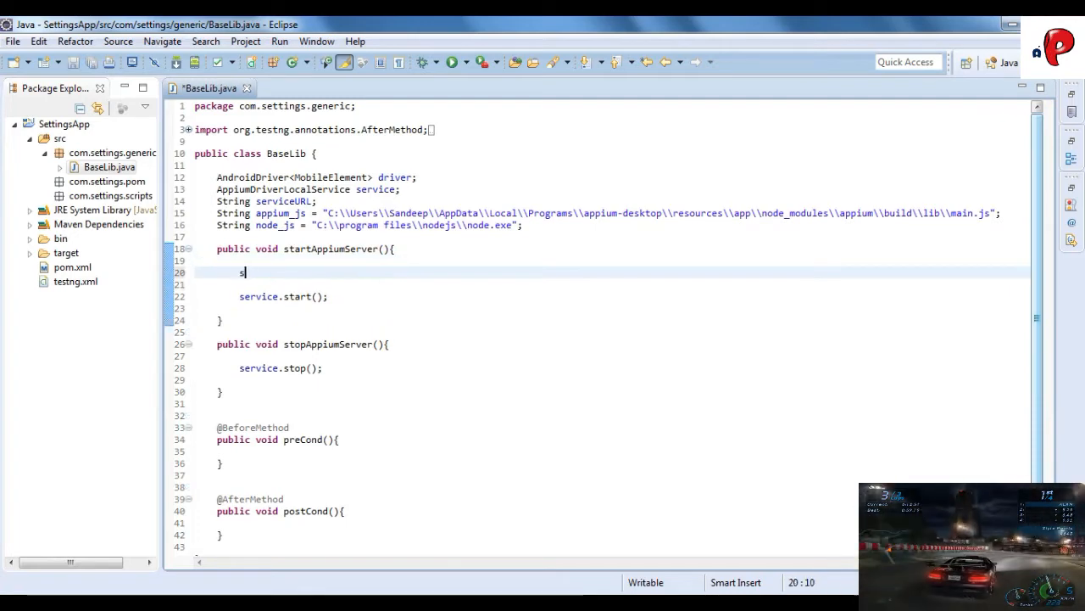
pyautogui.write('ervice =')
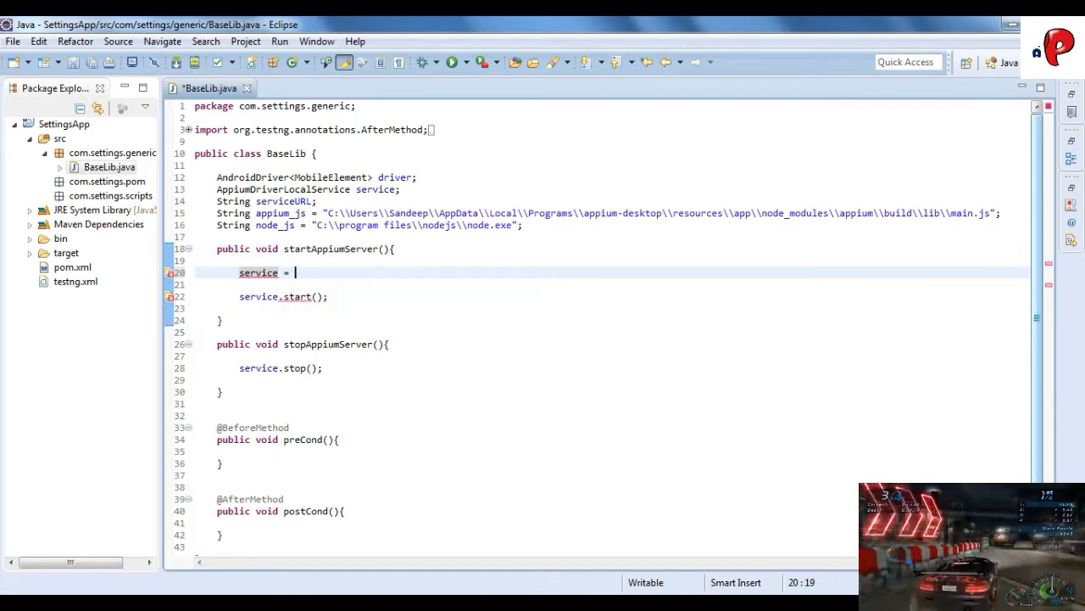
pyautogui.write('AppiumDriverLocalService')
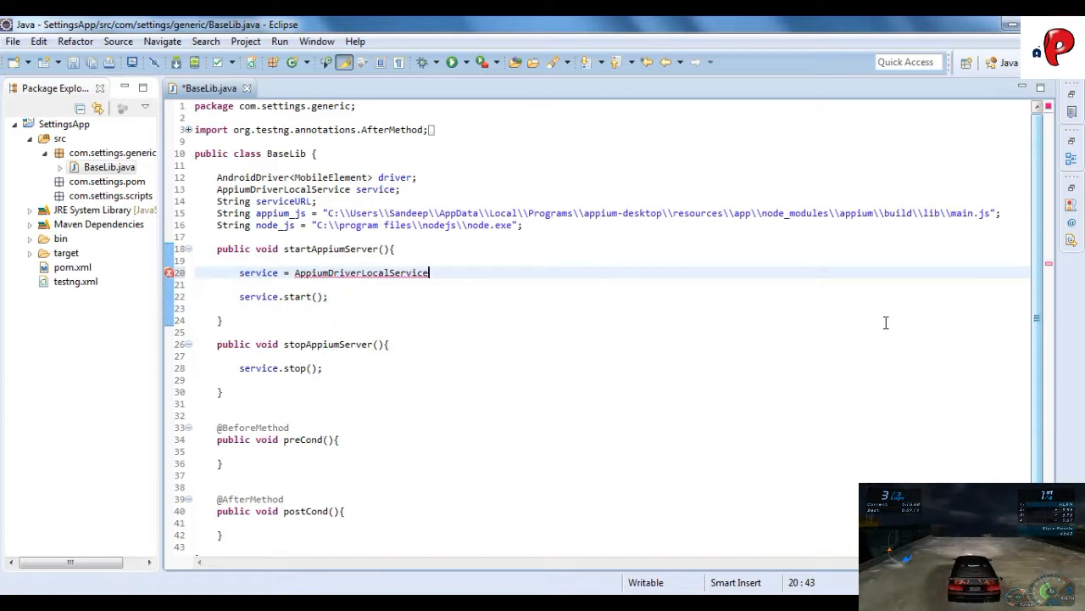
pyautogui.write('.buildService(builder')
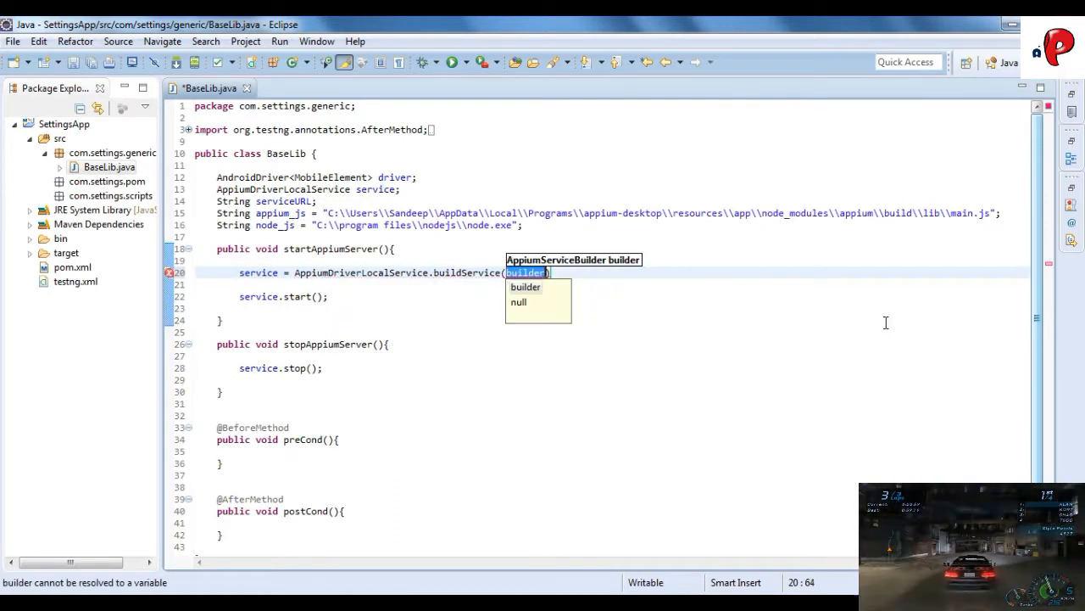
pyautogui.write('new AppiumServiceB')
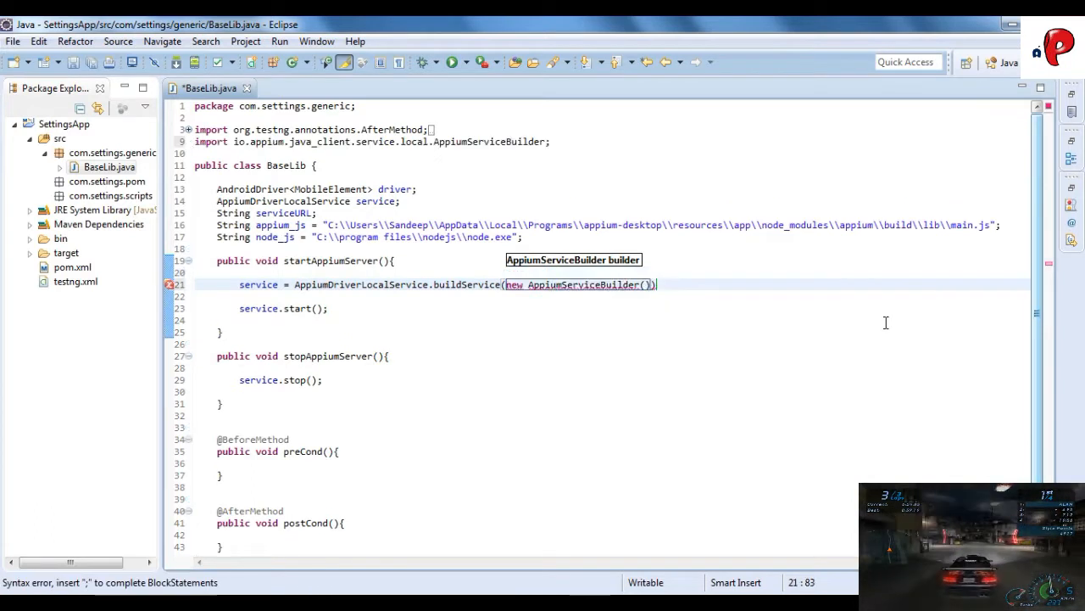
pyautogui.write('.us')
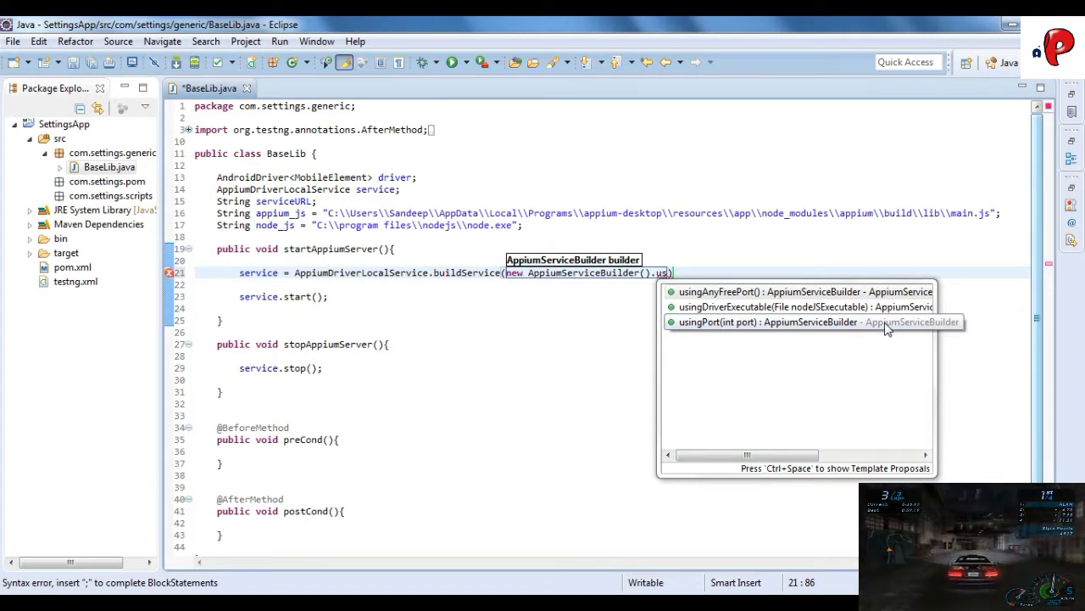
pyautogui.moveTo(774, 333)
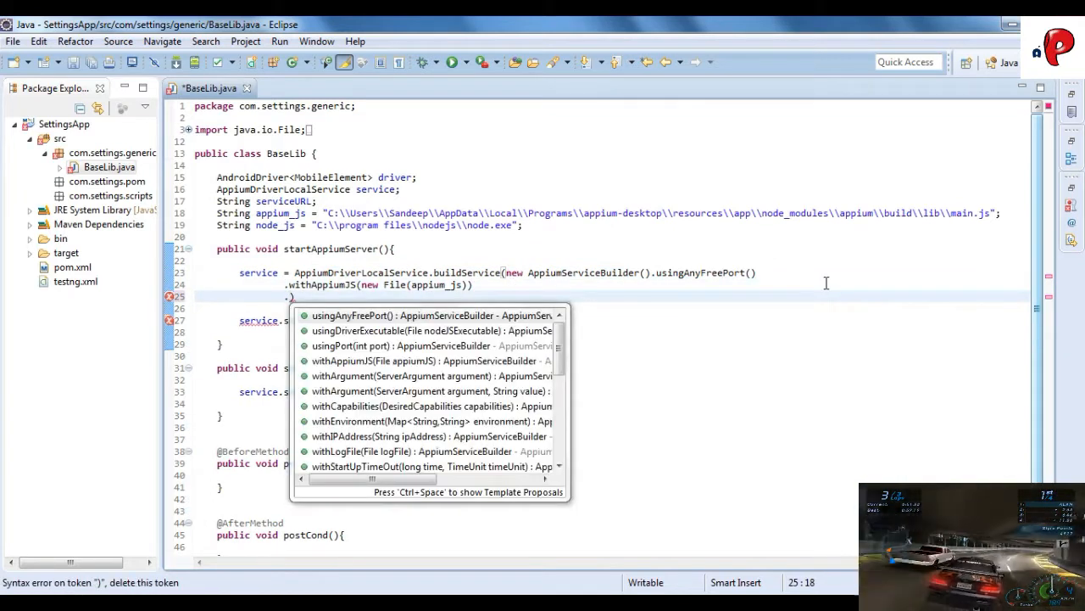
pyautogui.write('usingDriverExecutable(new File(node_js')
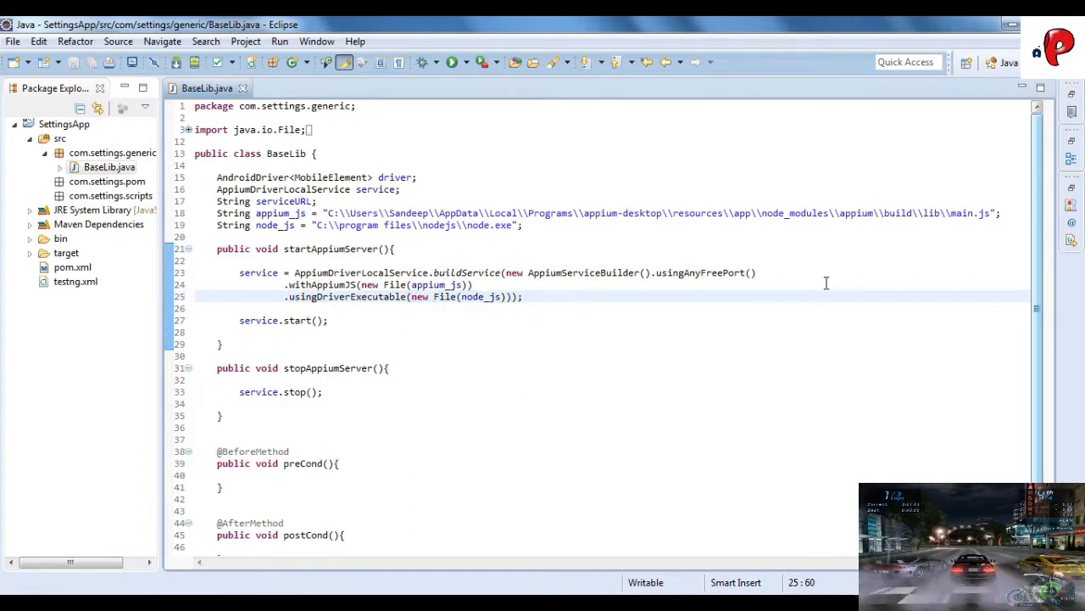
# - Assign service.getUrl().toString() to serviceURL and print "The host & port used is: " + serviceURL
pyautogui.doubleClick(698, 272)
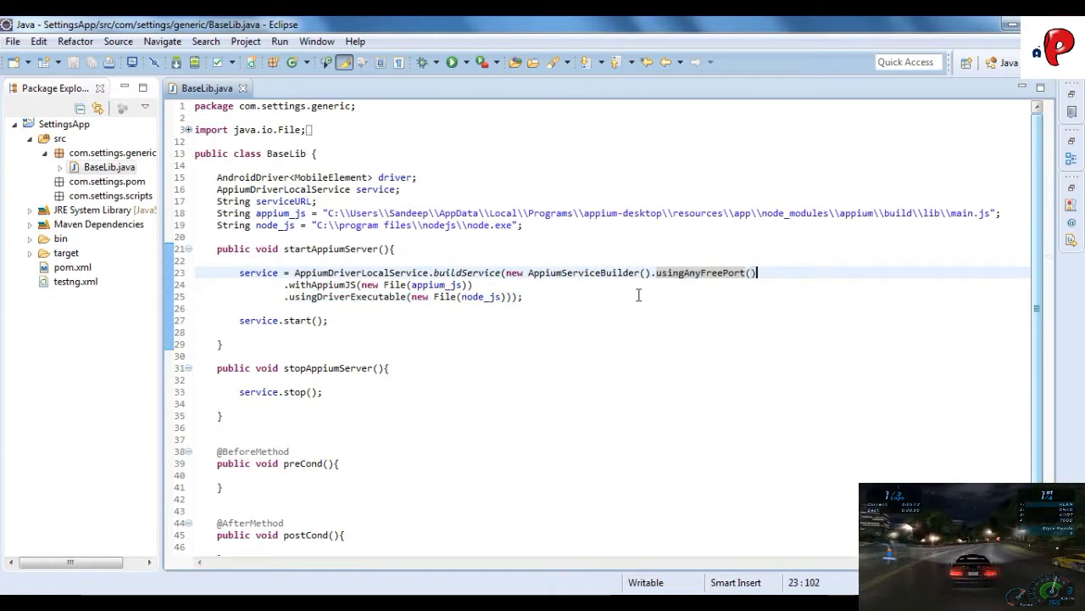
pyautogui.write('serviceURL = service.getUrl(')
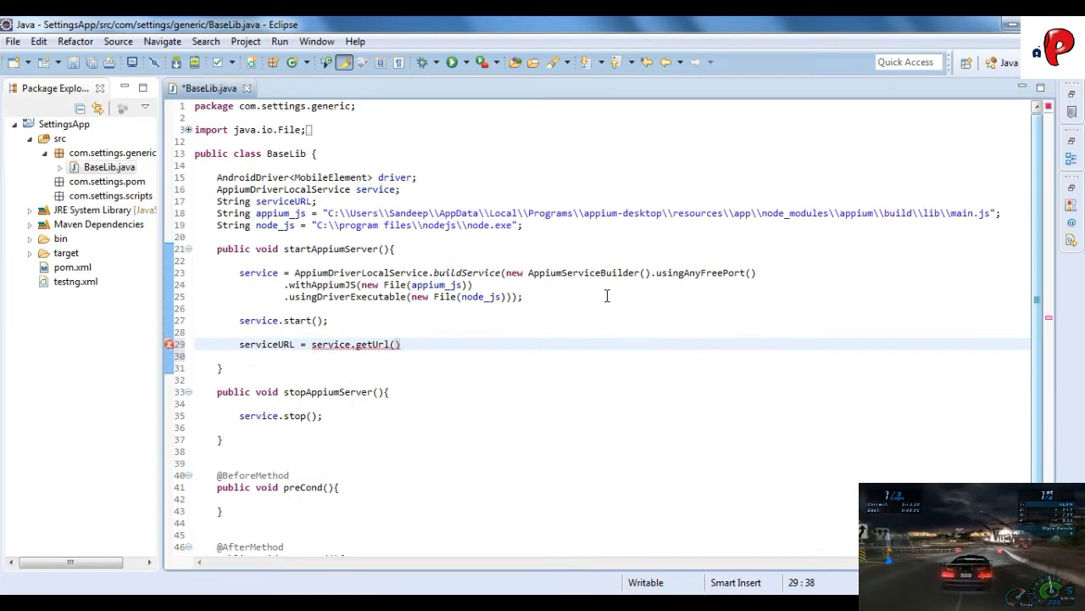
pyautogui.write('.toString();')
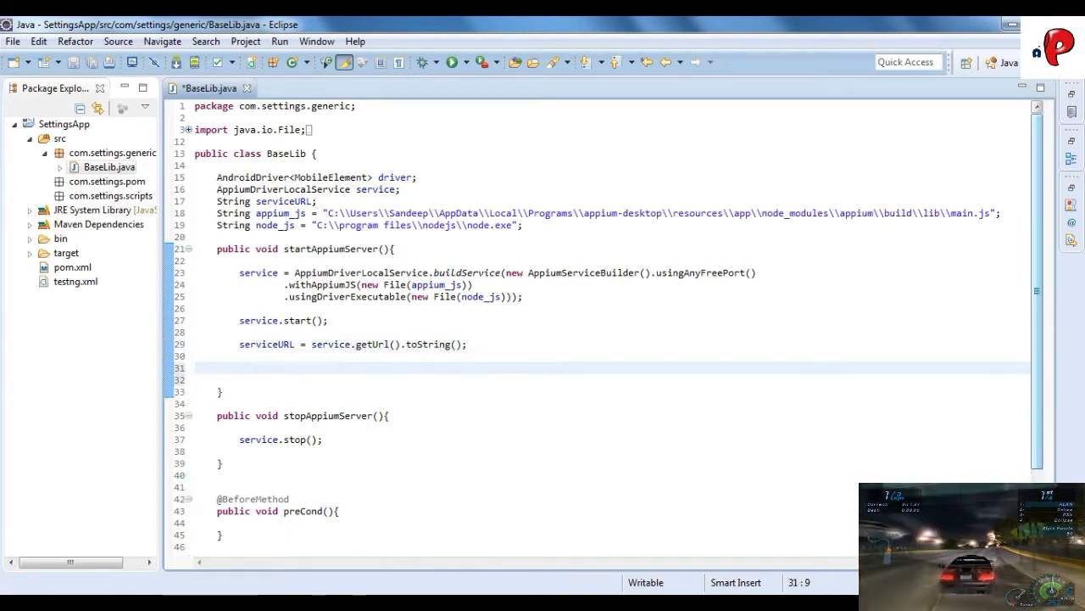
pyautogui.write('System.out.println("")')
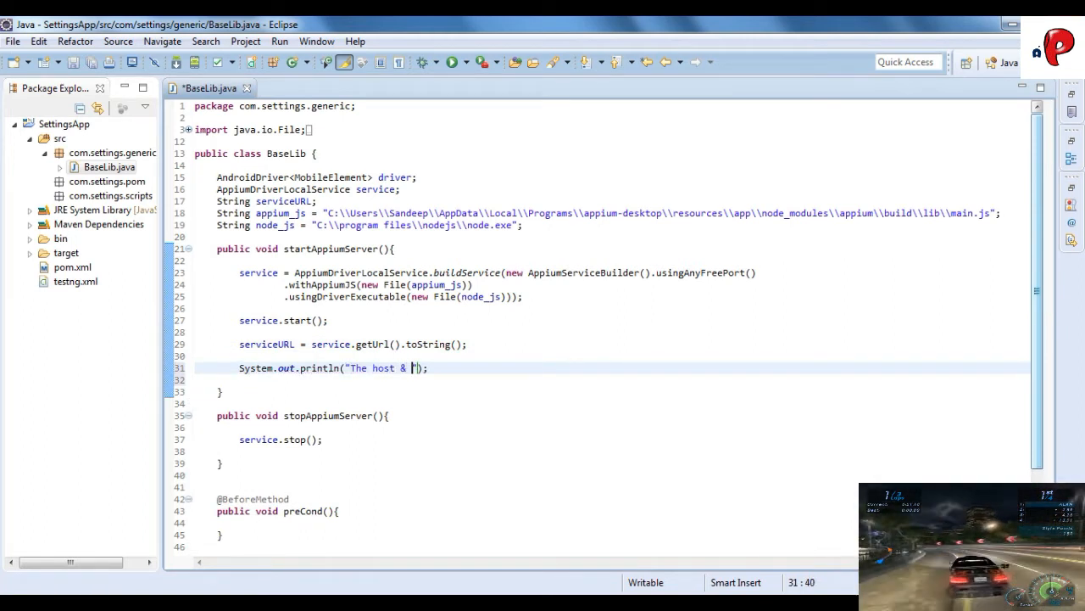
pyautogui.write('port used is:')
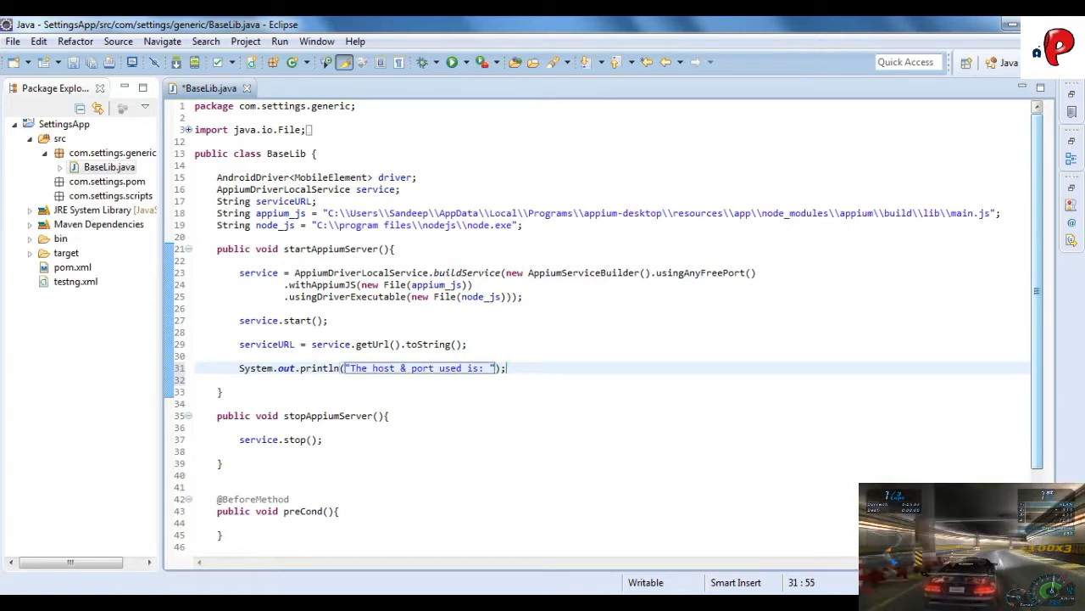
pyautogui.write('+ serviceURL')
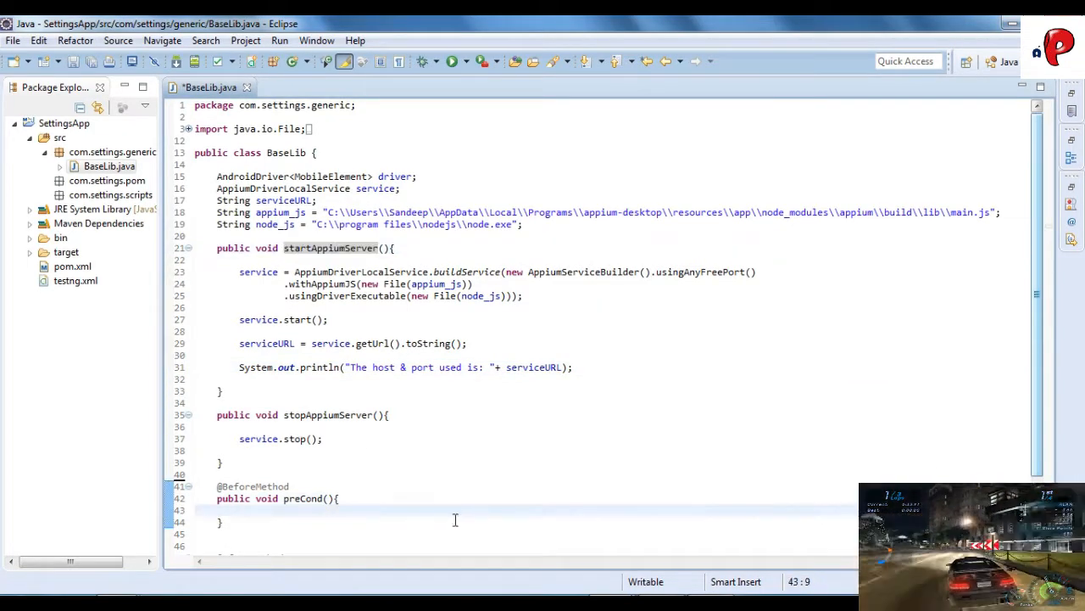
# - In preCond, call startAppiumServer() and create dc = new DesiredCapabilities()
pyautogui.write('startAppiumServer();')
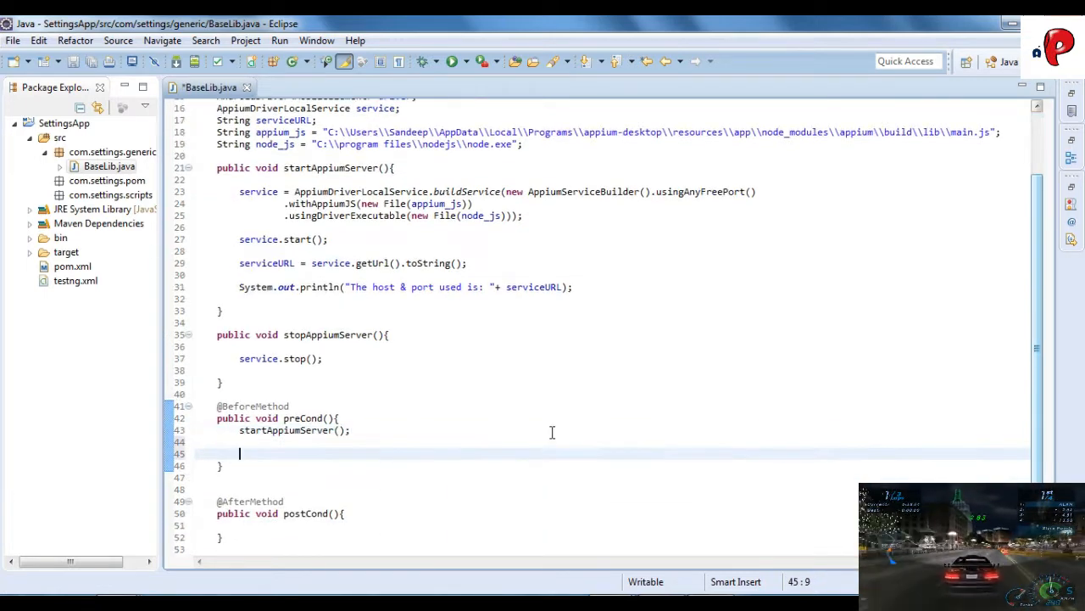
pyautogui.write('DE')
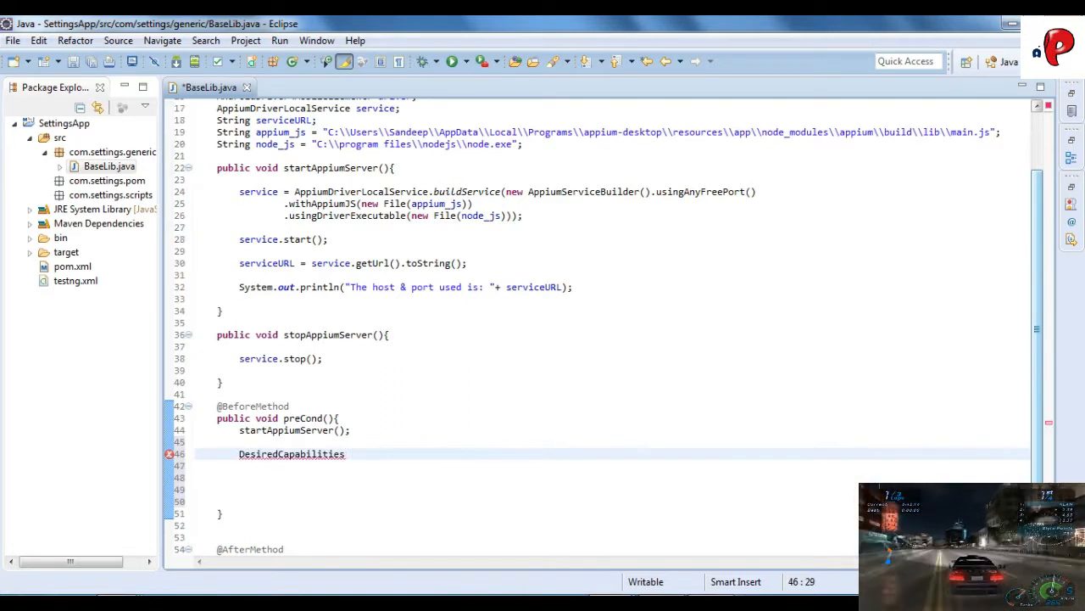
pyautogui.write('dc =')
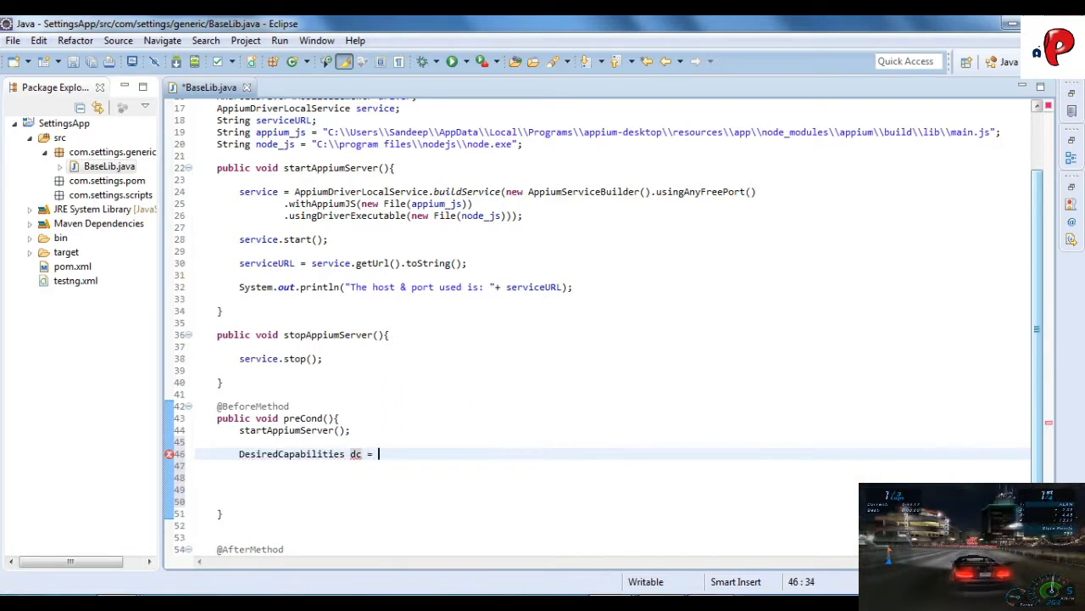
pyautogui.write('new DesiredCapabilities();')
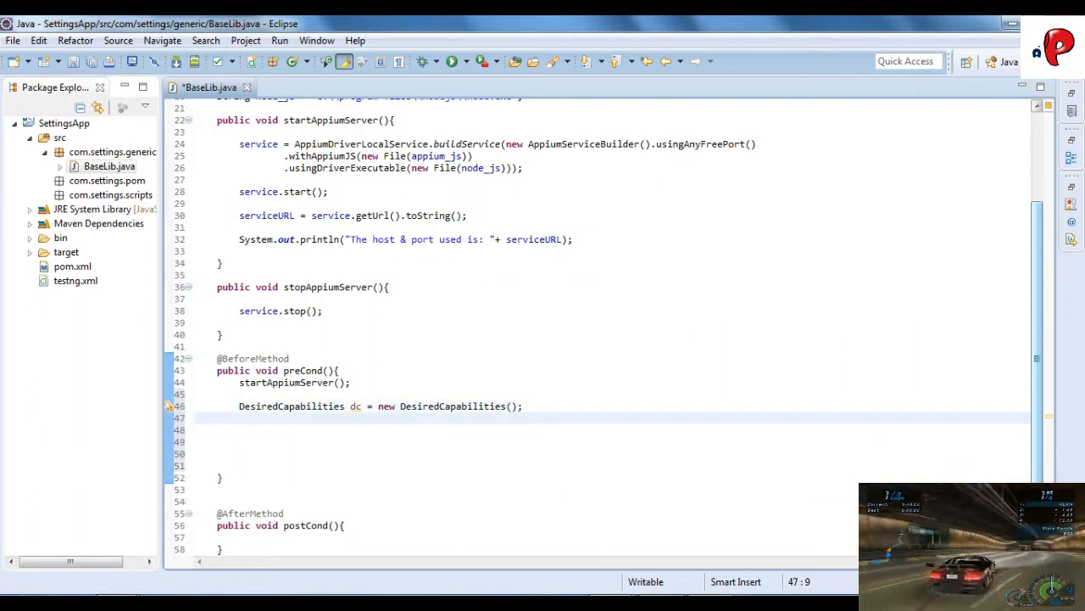
# - Add dc.setCapability lines for automationName, platformName, platformVersion, deviceName, appPackage and appActivity
pyautogui.write('dc.setC')
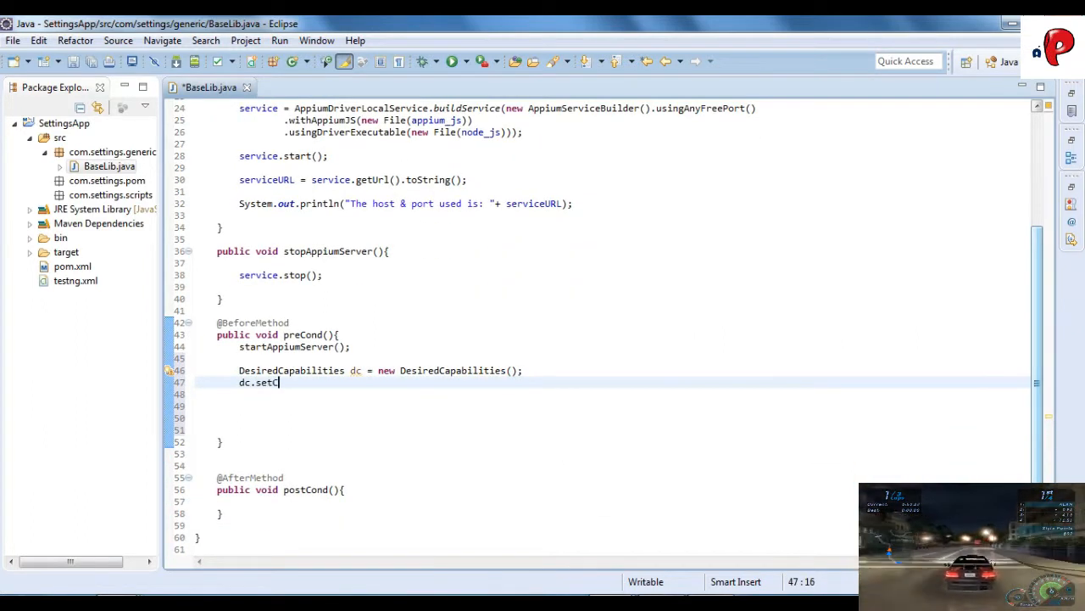
pyautogui.write('C')
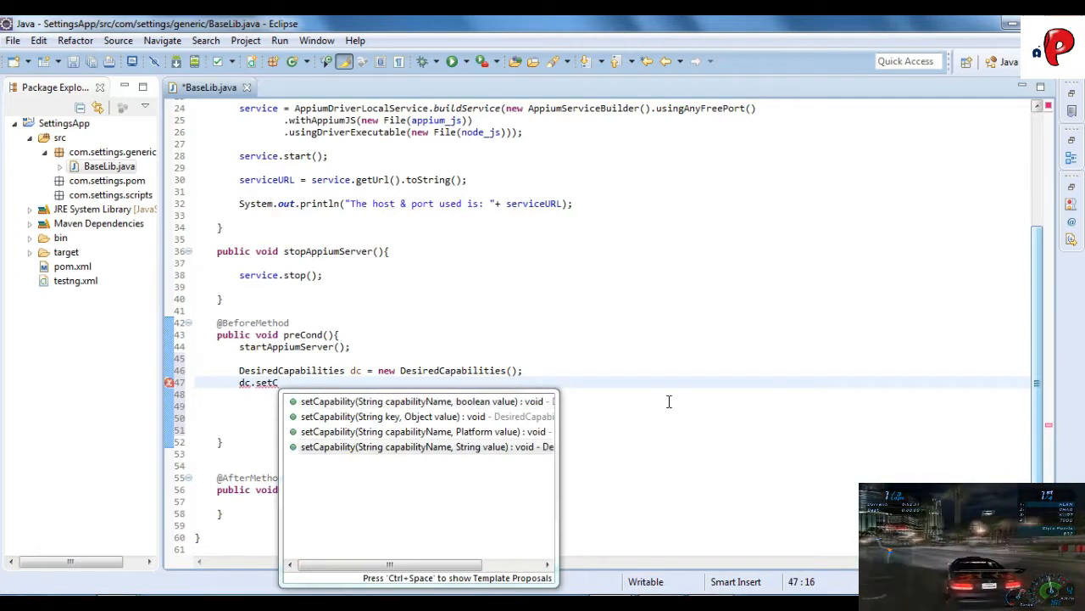
pyautogui.click(424, 446)
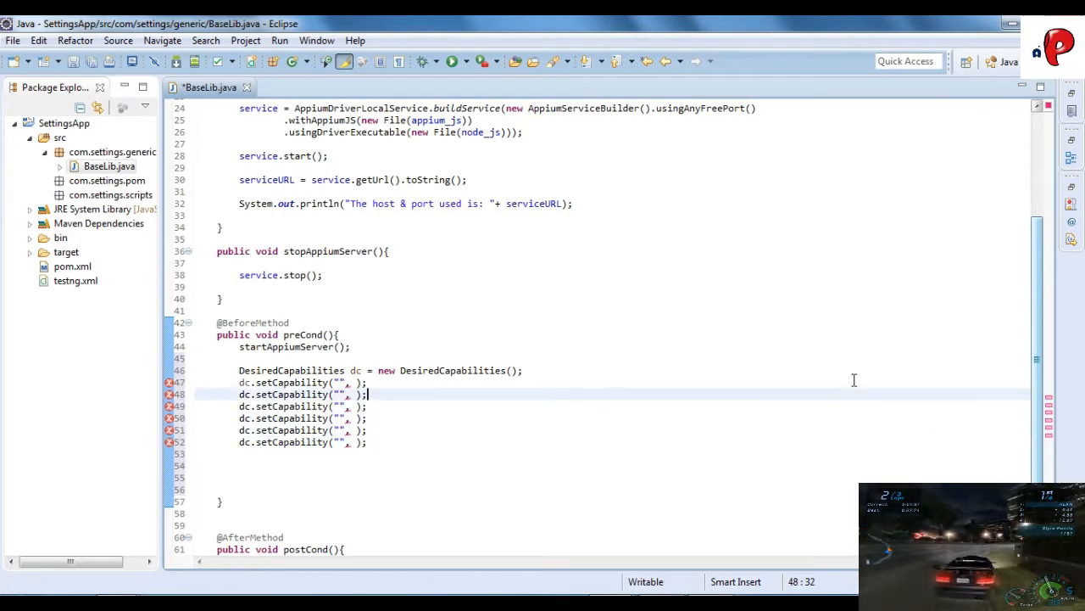
pyautogui.write('automationN')
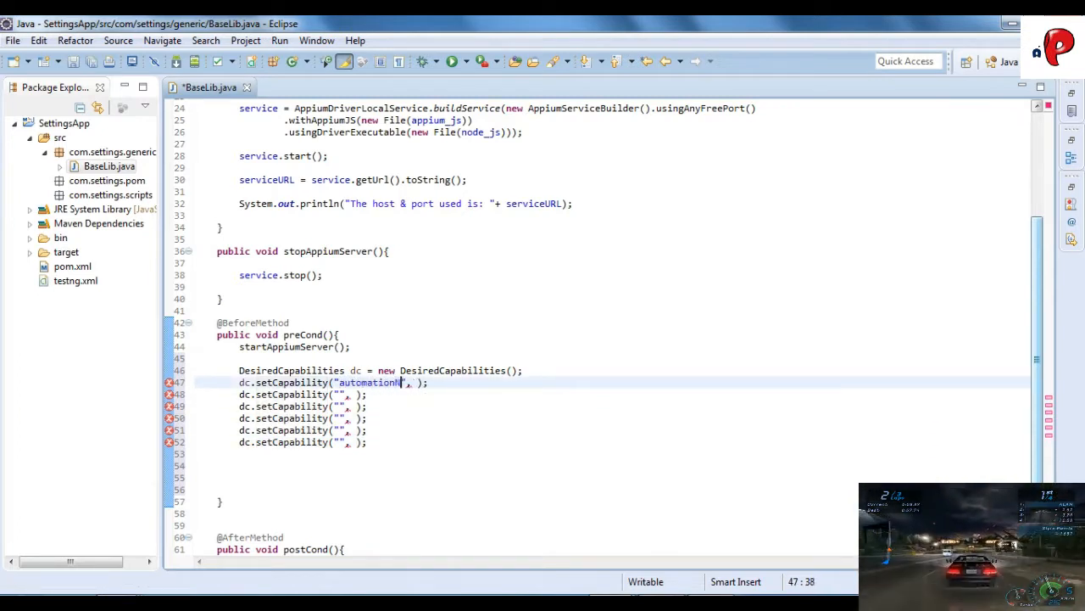
pyautogui.write('ame')
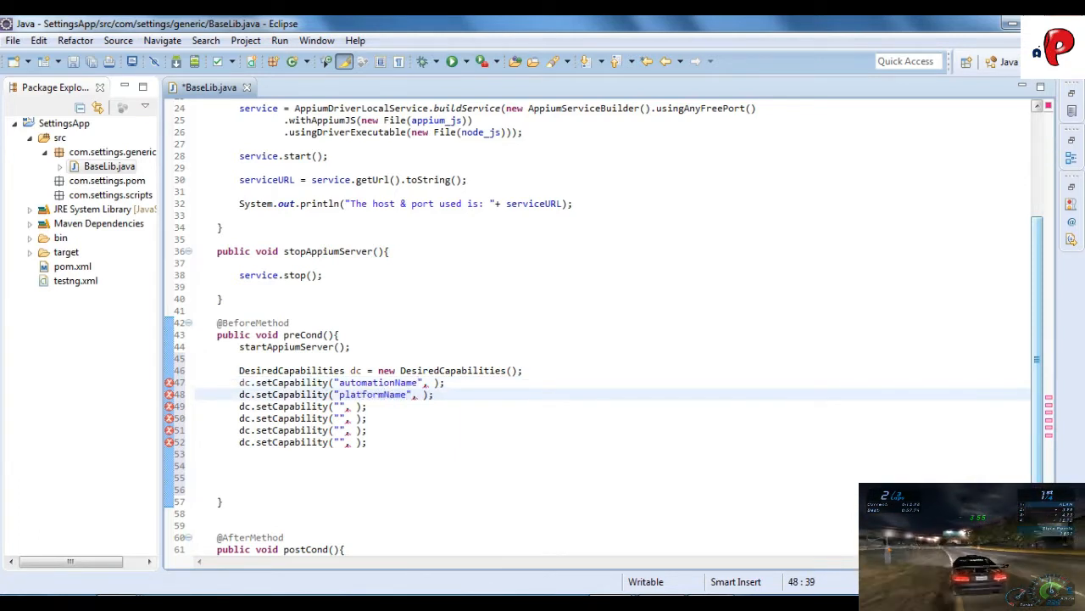
pyautogui.click(355, 405)
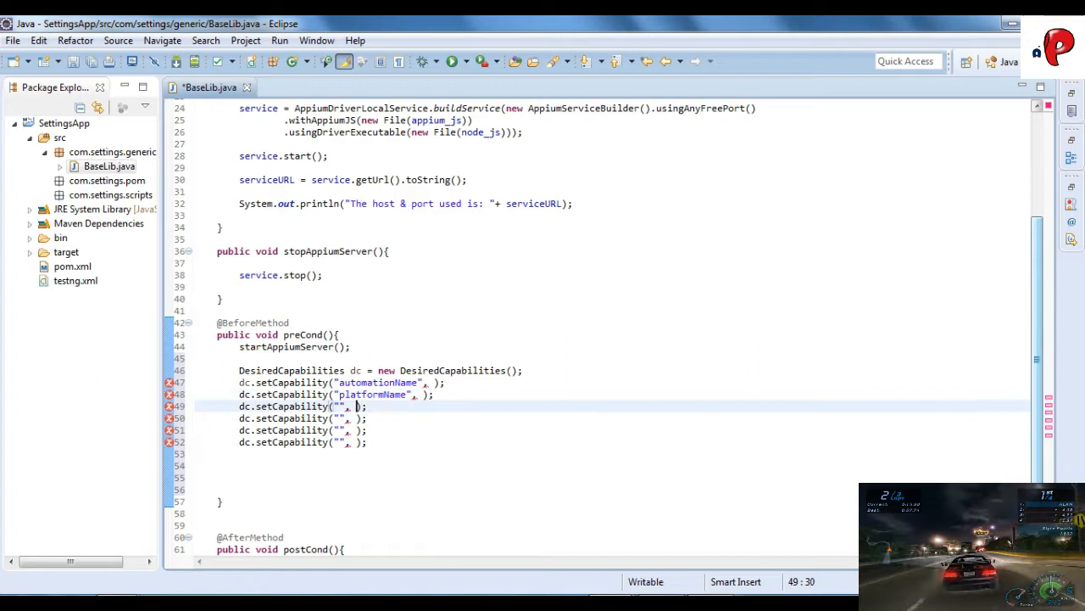
pyautogui.write('platformVersion')
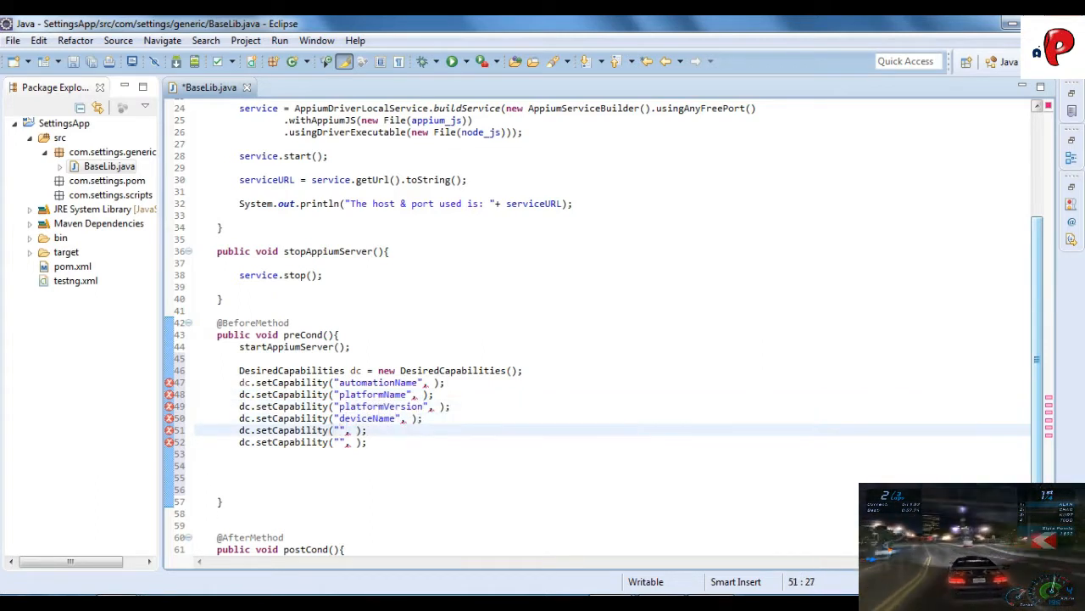
pyautogui.write('appPackage')
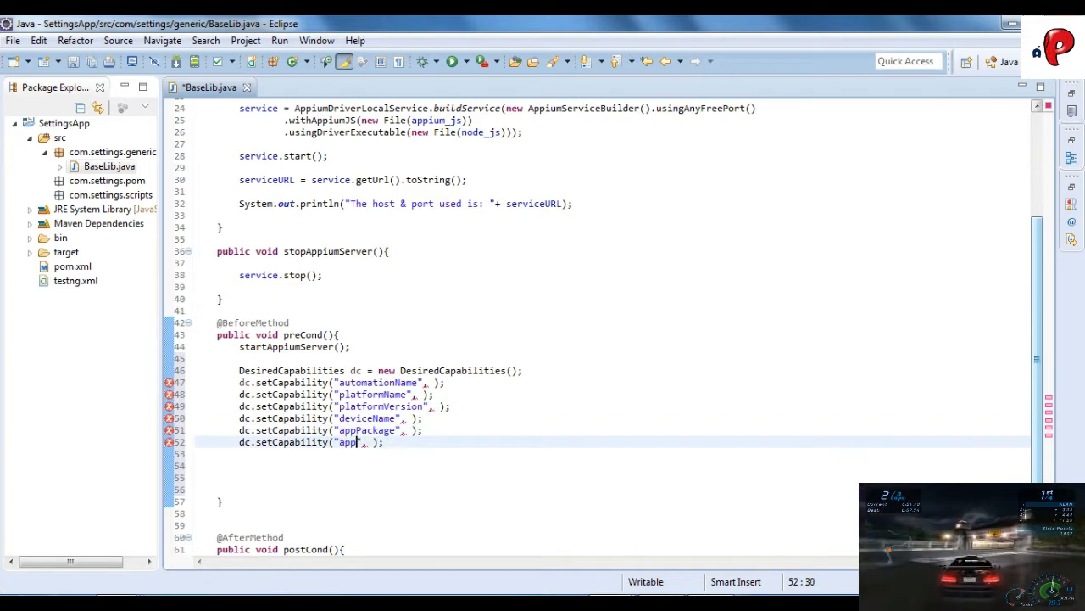
pyautogui.write('Activity')
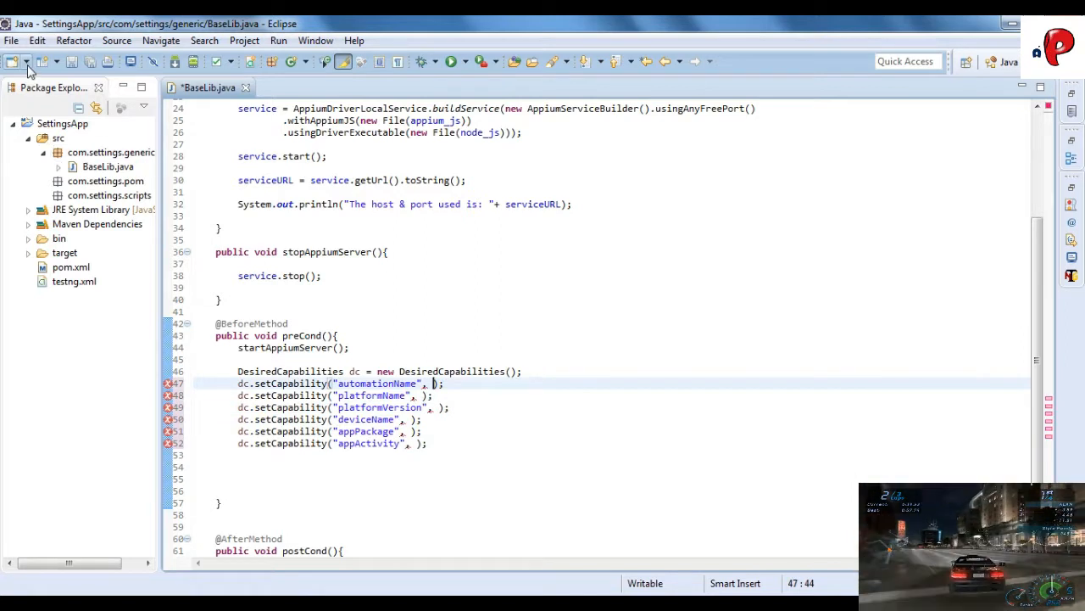
# - Add a new plain file named config.properties to the SettingsApp project root
pyautogui.click(16, 61)
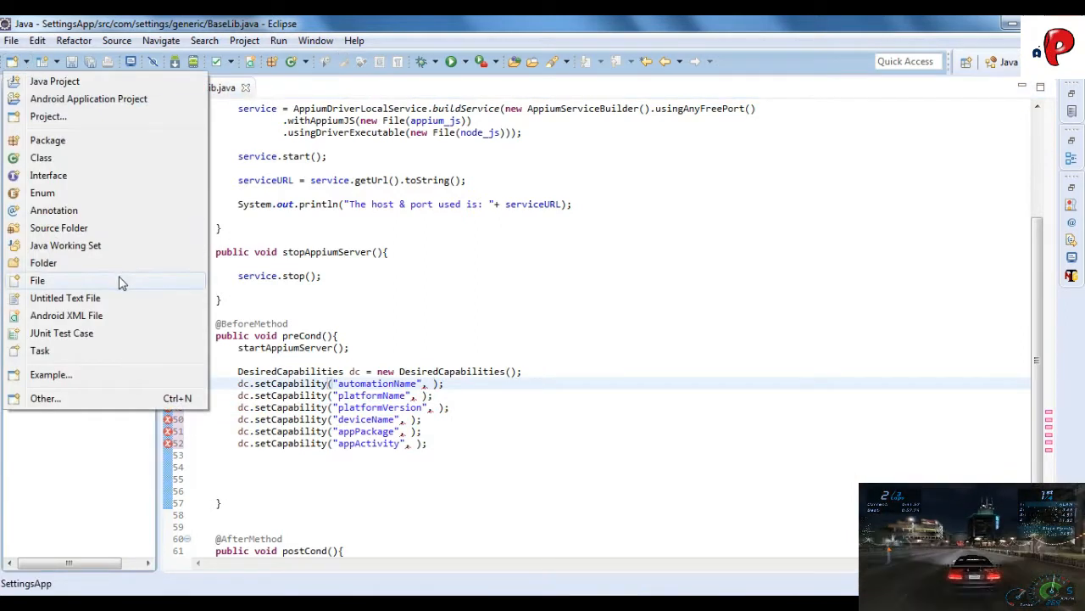
pyautogui.click(37, 280)
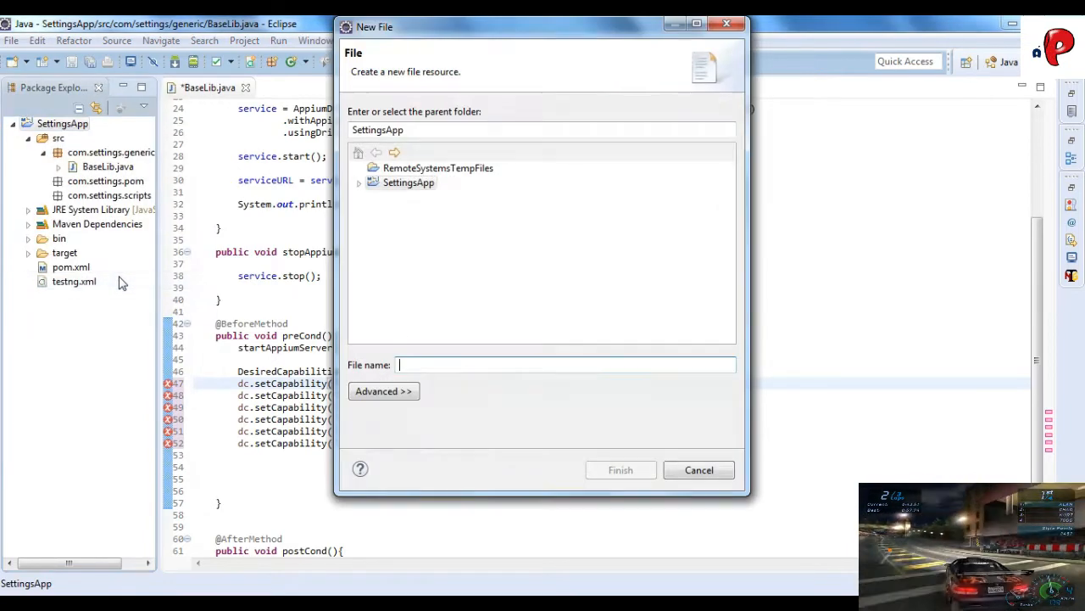
pyautogui.write('config.pro')
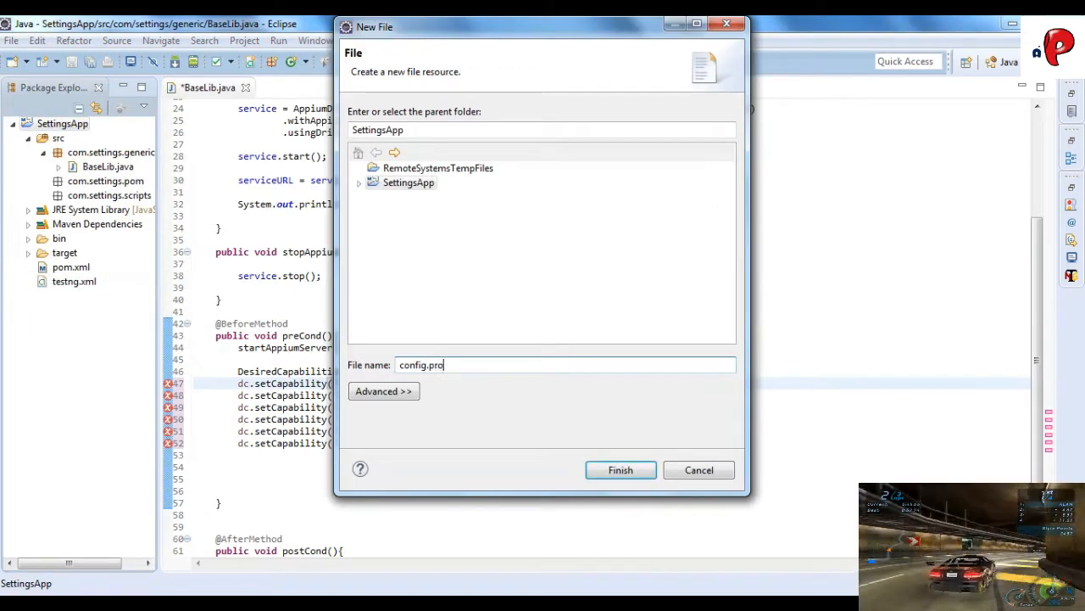
pyautogui.click(620, 469)
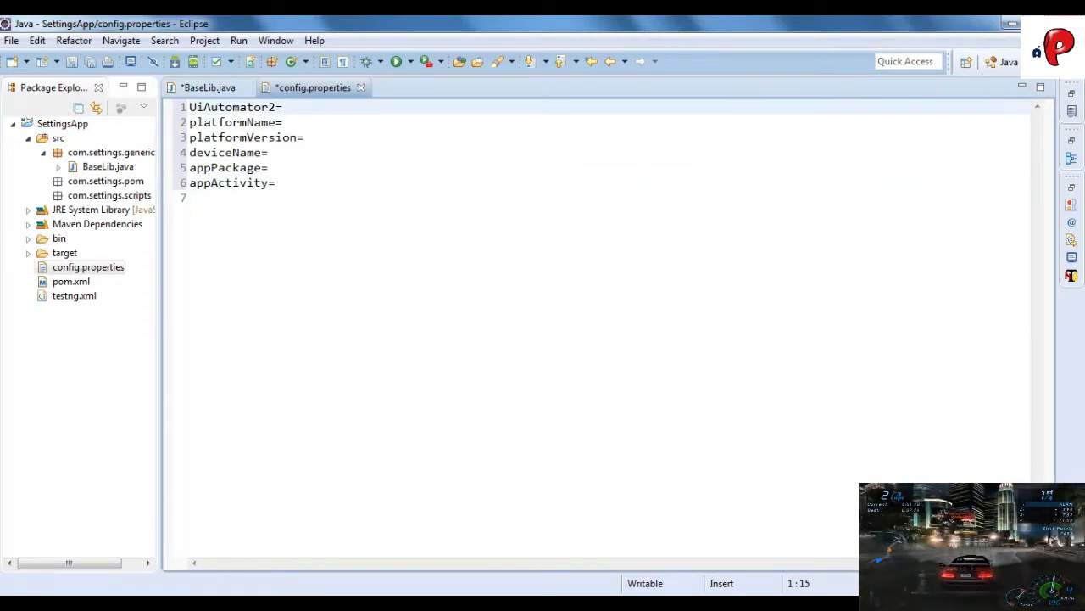
# - Enter UiAutomator2, Android, 6.0.1 and device id 964aa907d03 as the first four property values
pyautogui.write('UiAutomator2')
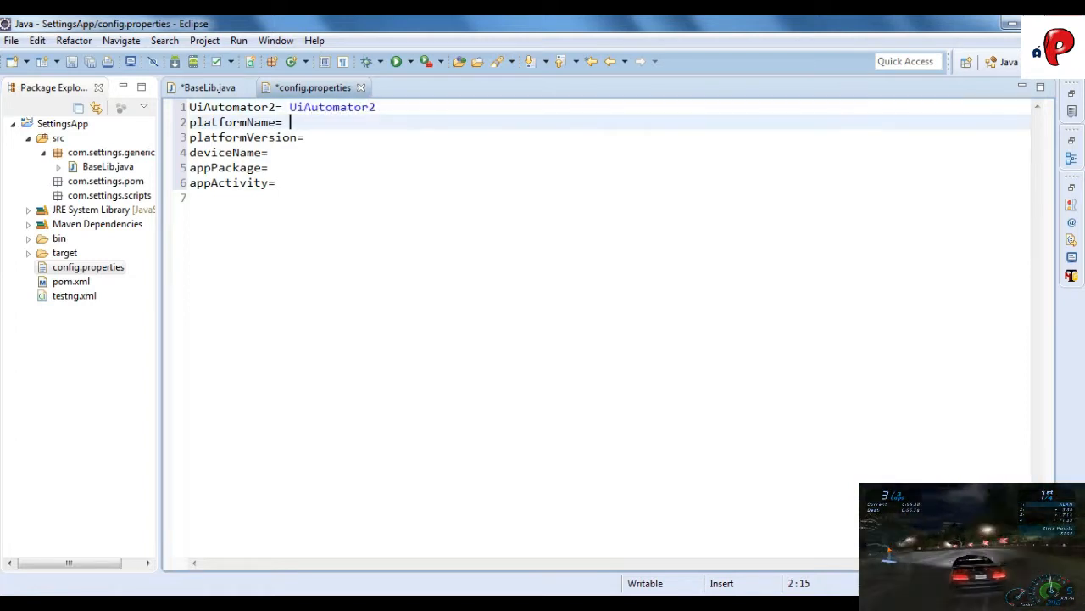
pyautogui.write('And')
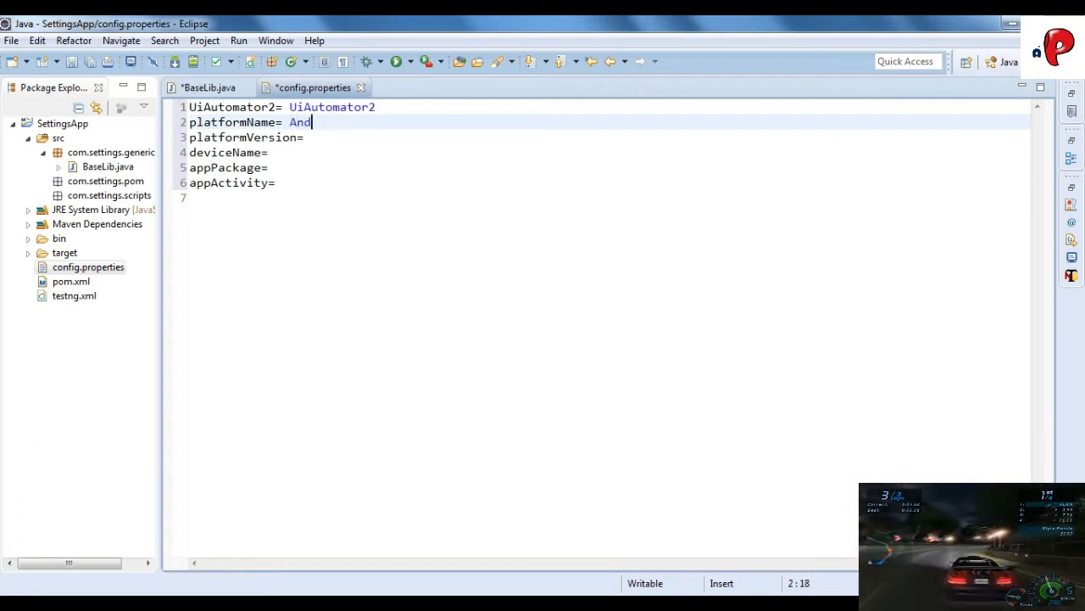
pyautogui.write('roid')
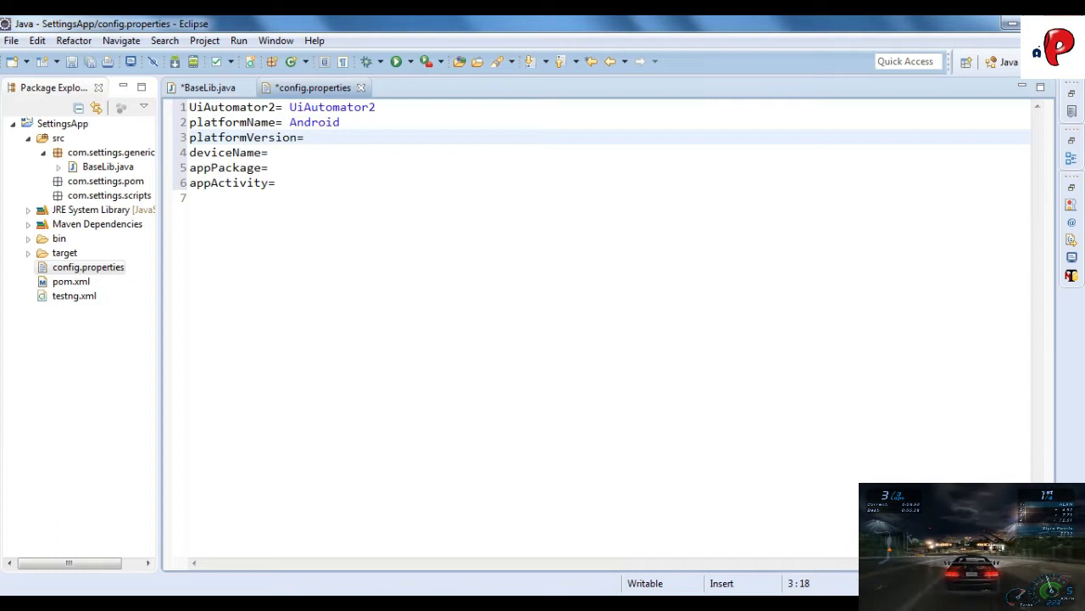
pyautogui.write('6.0.1')
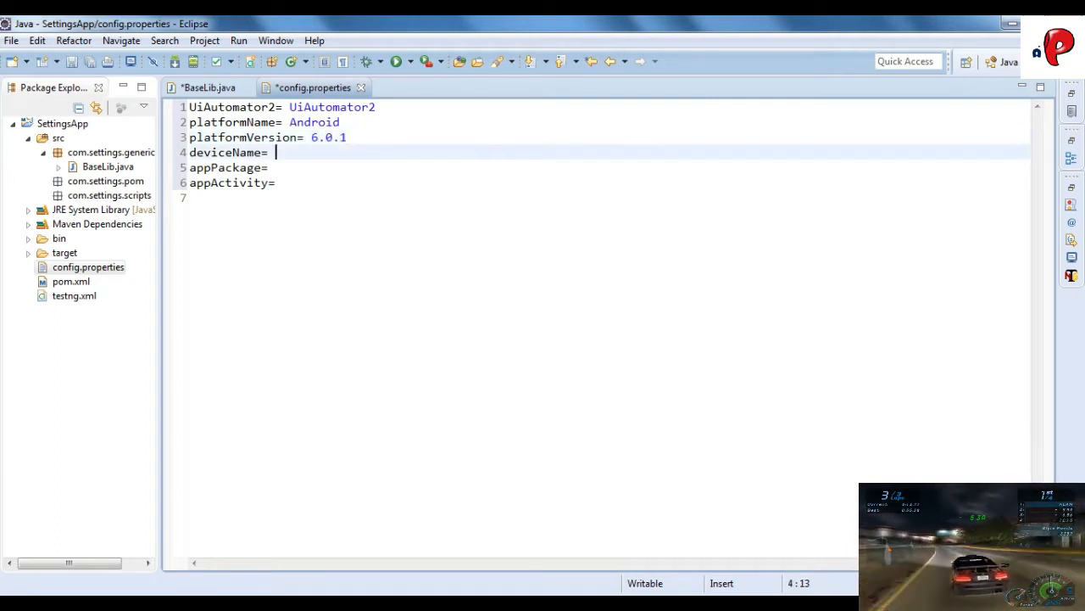
pyautogui.write('964aa907d03')
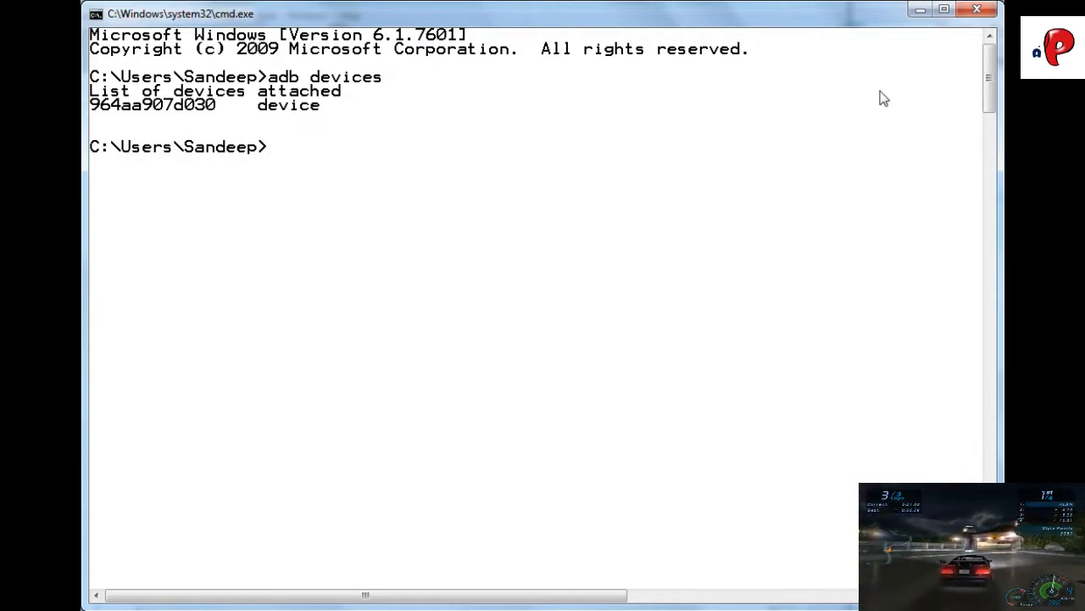
pyautogui.moveTo(89, 104); pyautogui.dragTo(224, 104)
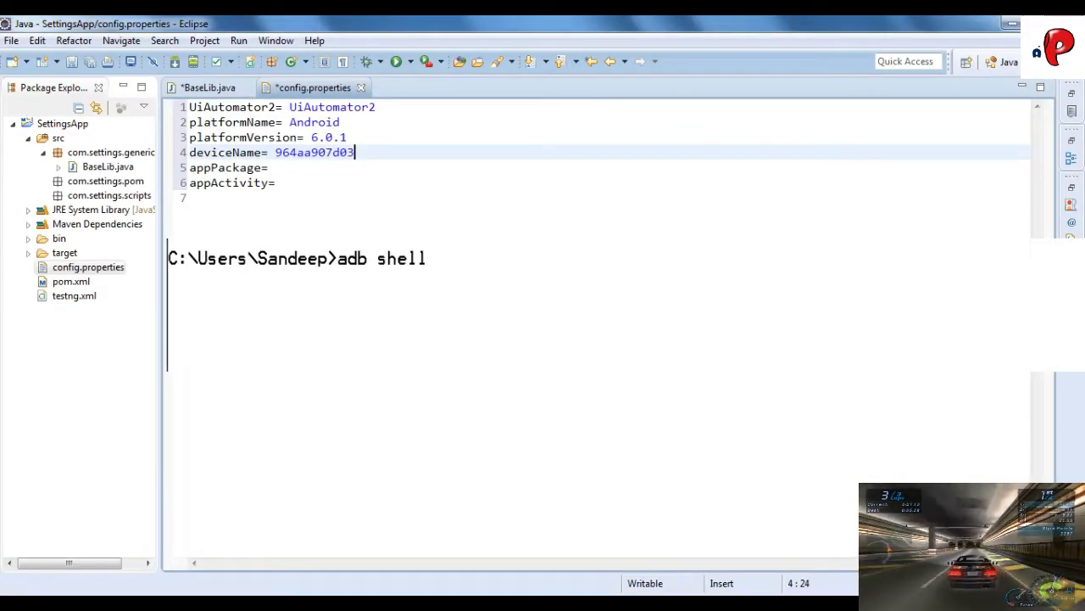
# - Set appPackage to com.android.settings and appActivity to com.android.settings.MainSettings, confirmed via mCurrentFocus
pyautogui.write('com.android.settings')
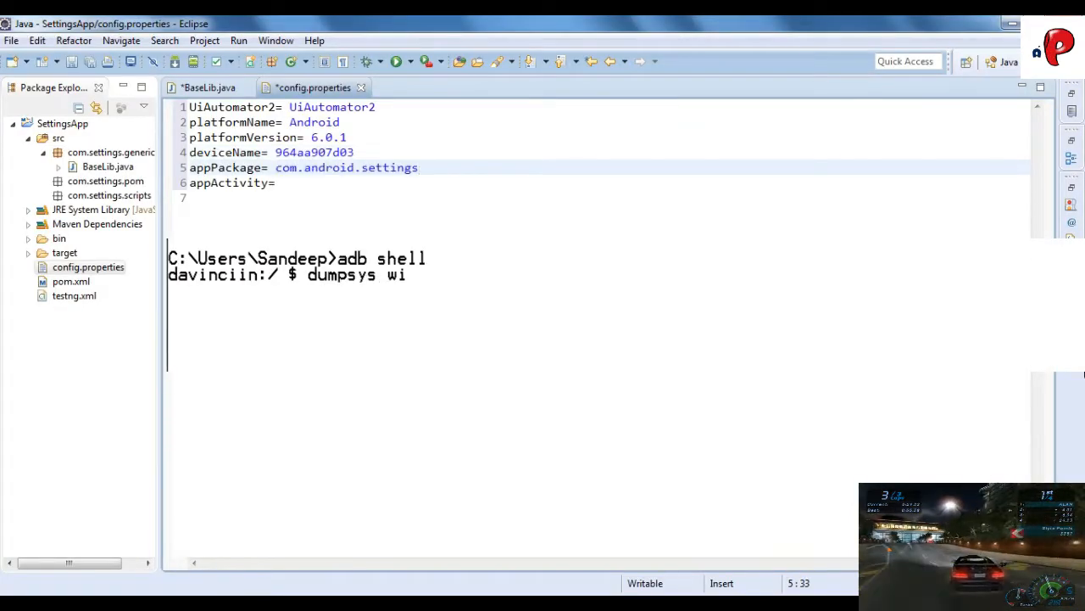
pyautogui.write('com.android.settings.')
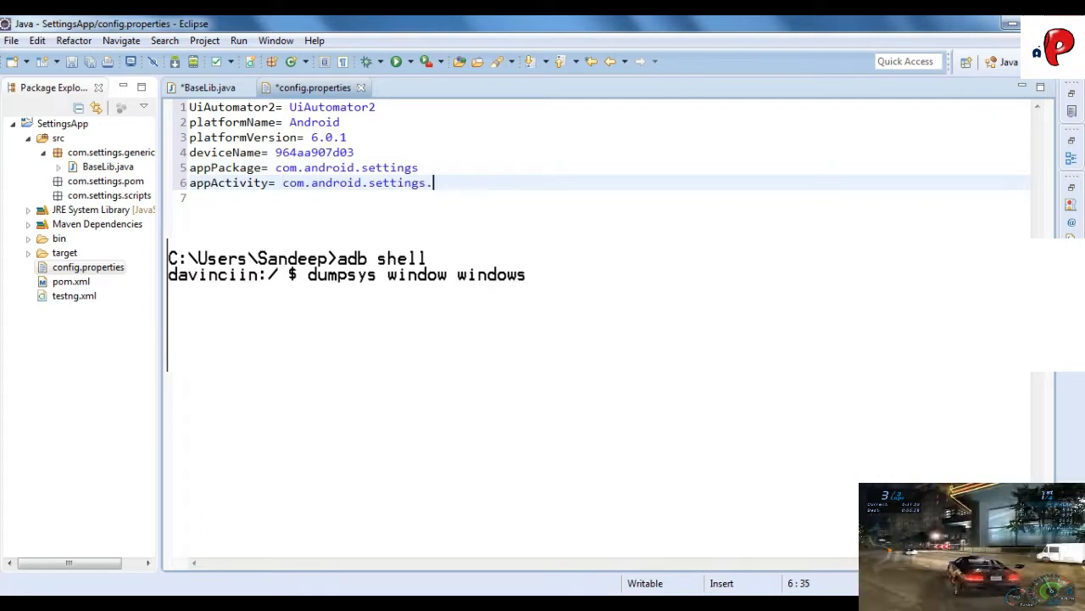
pyautogui.write('MainSettings')
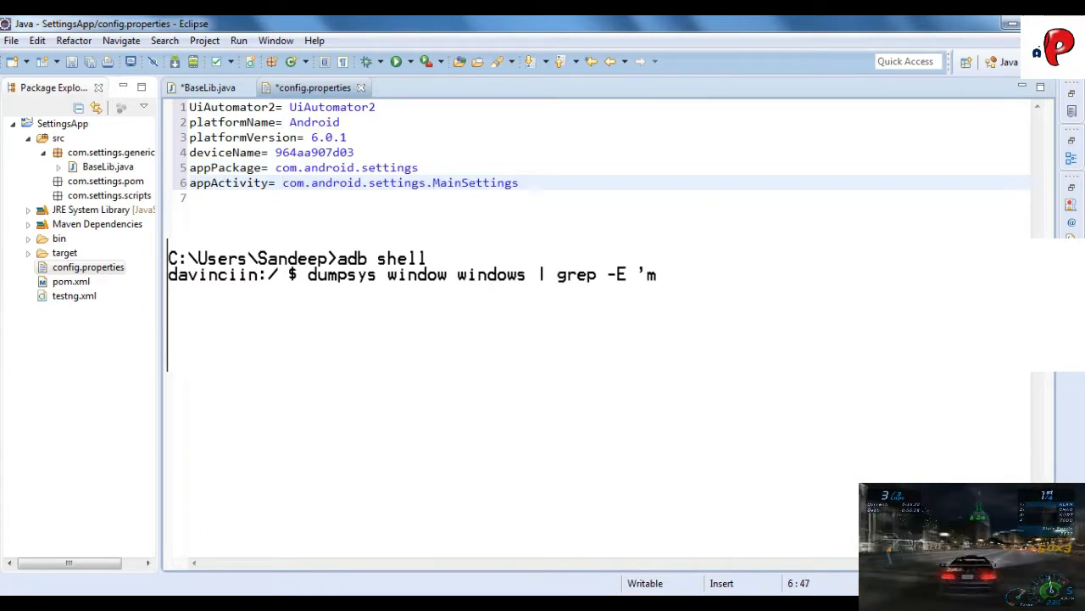
pyautogui.write('CurrentF')
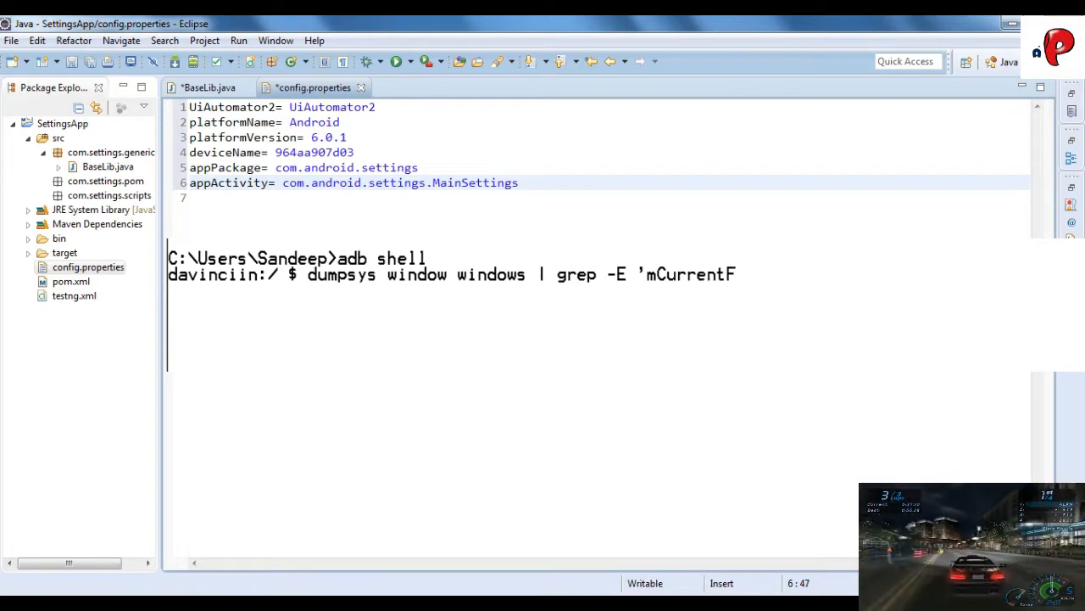
pyautogui.press('Return')
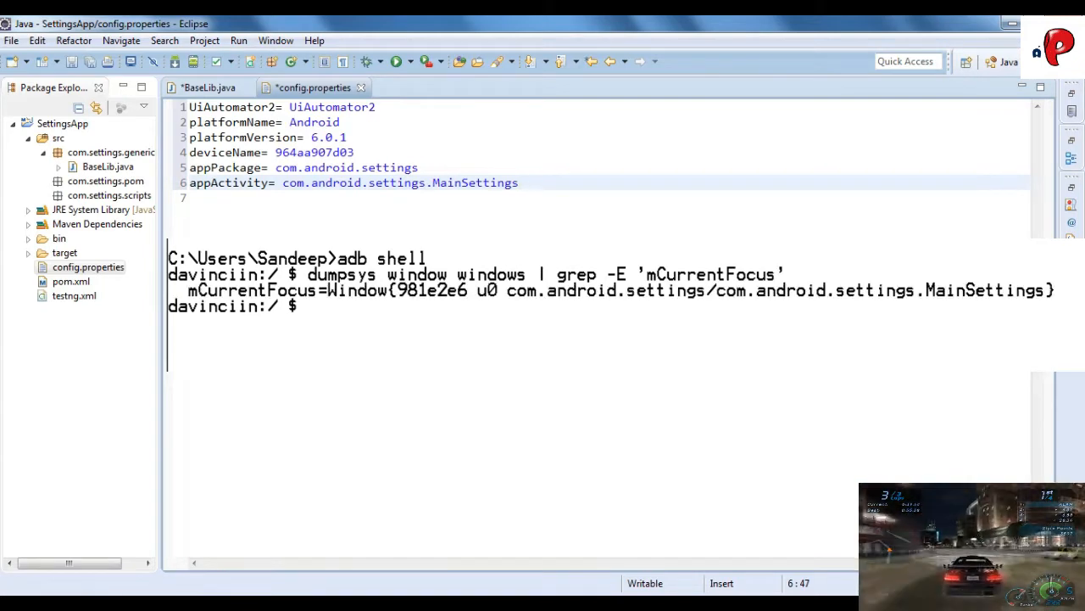
pyautogui.click(294, 62)
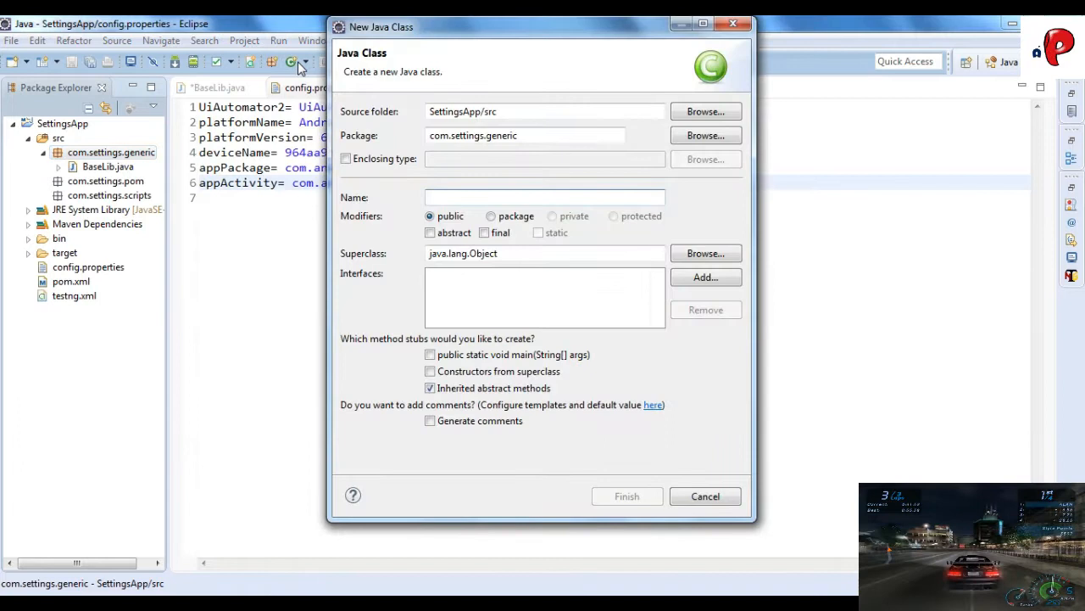
# - Name the new class GetPropertiyValue and finish creating it
pyautogui.write('GetProper')
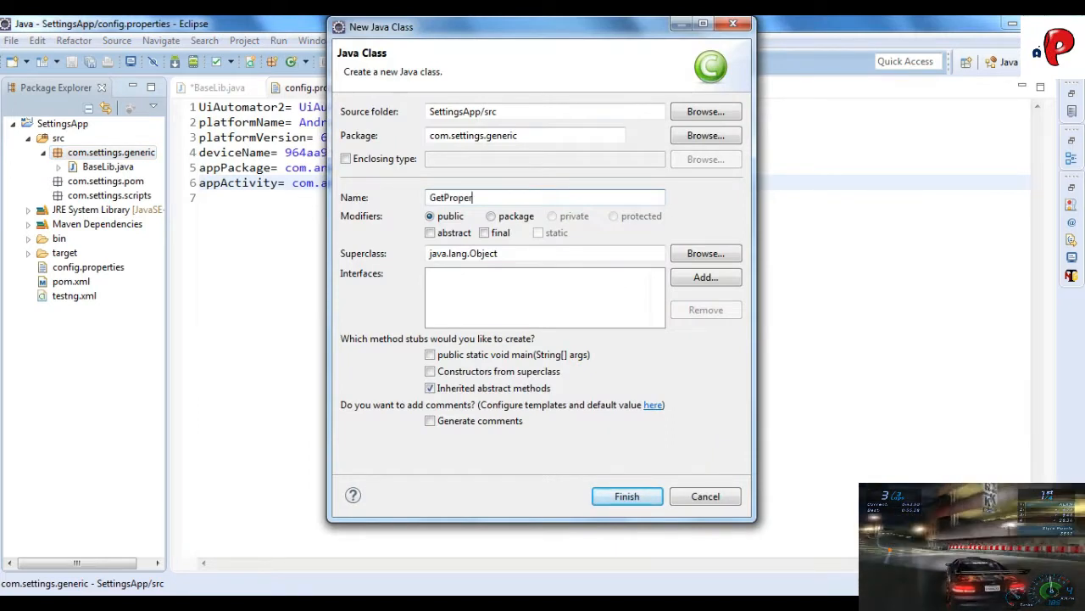
pyautogui.write('tiyValu')
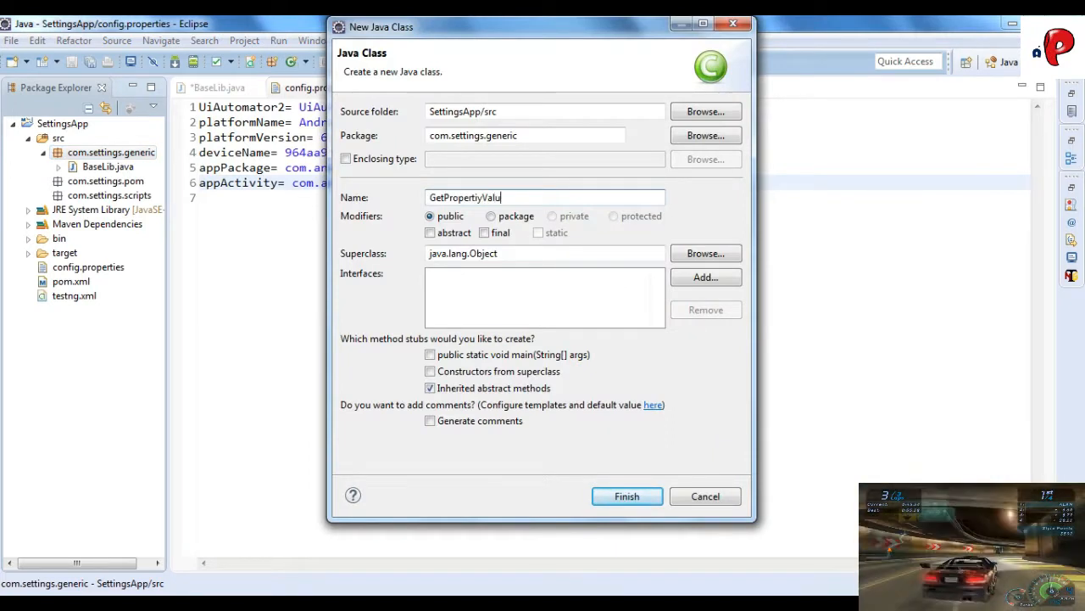
pyautogui.click(627, 496)
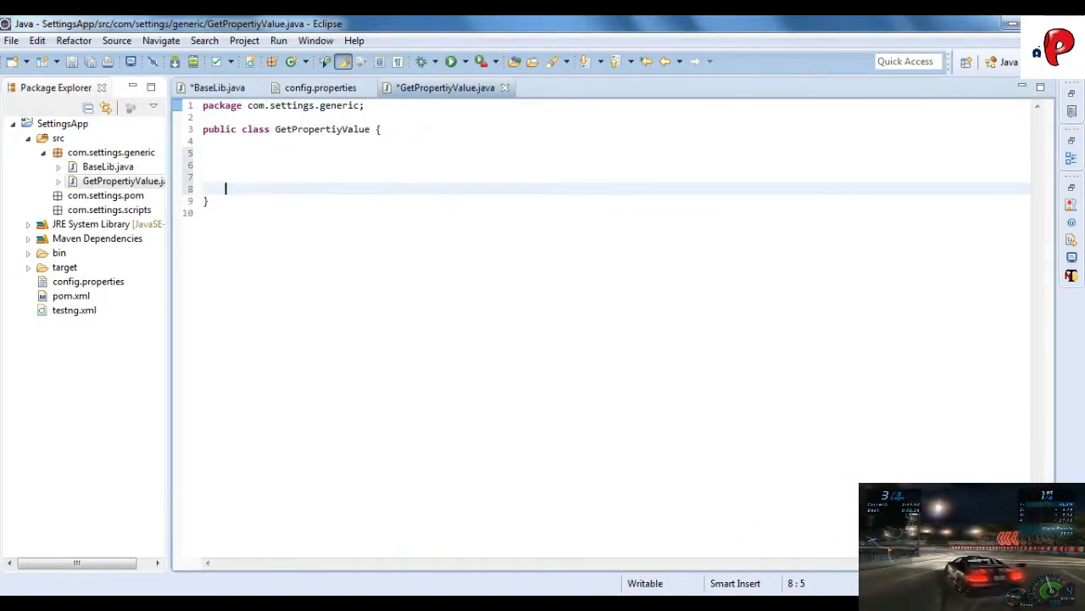
# - Write a static filepath field and a getValue(String key) method returning the loaded property value
pyautogui.write('static String filepath= "./config.properties";')
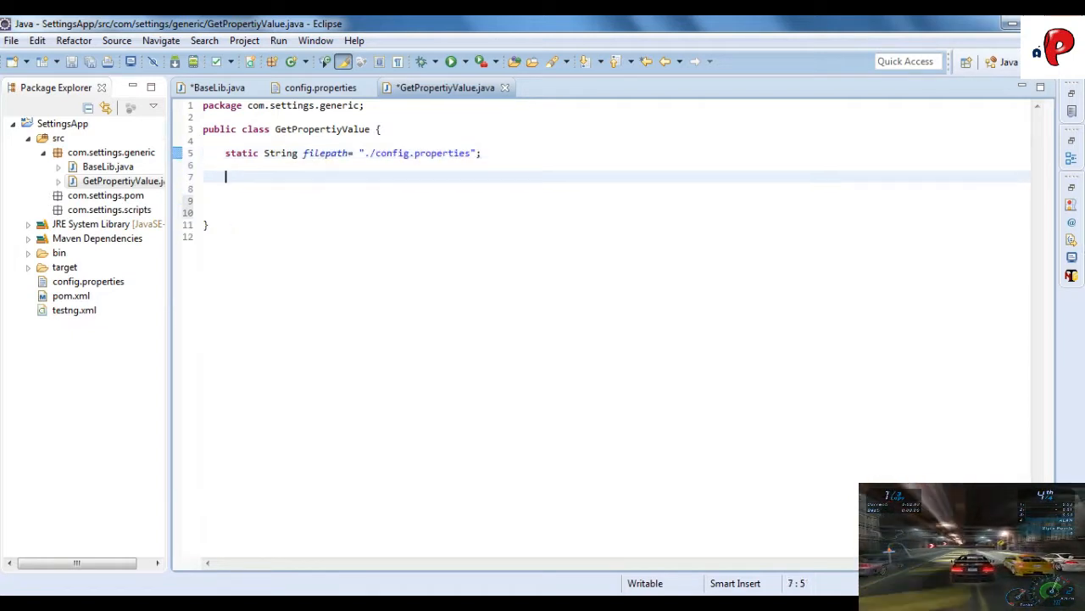
pyautogui.write('public static')
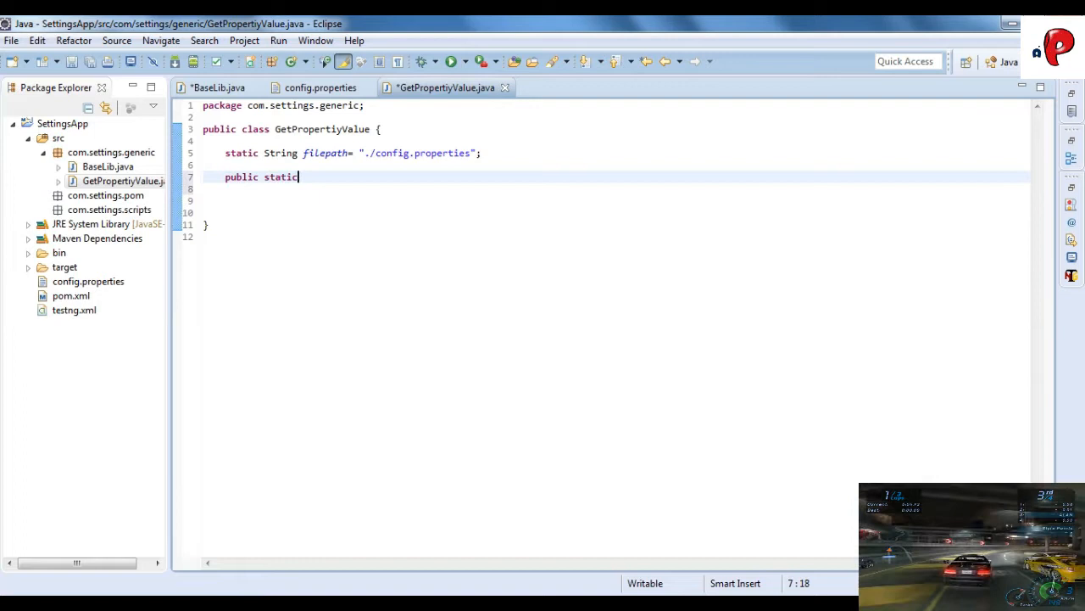
pyautogui.write('String getValue(String key){')
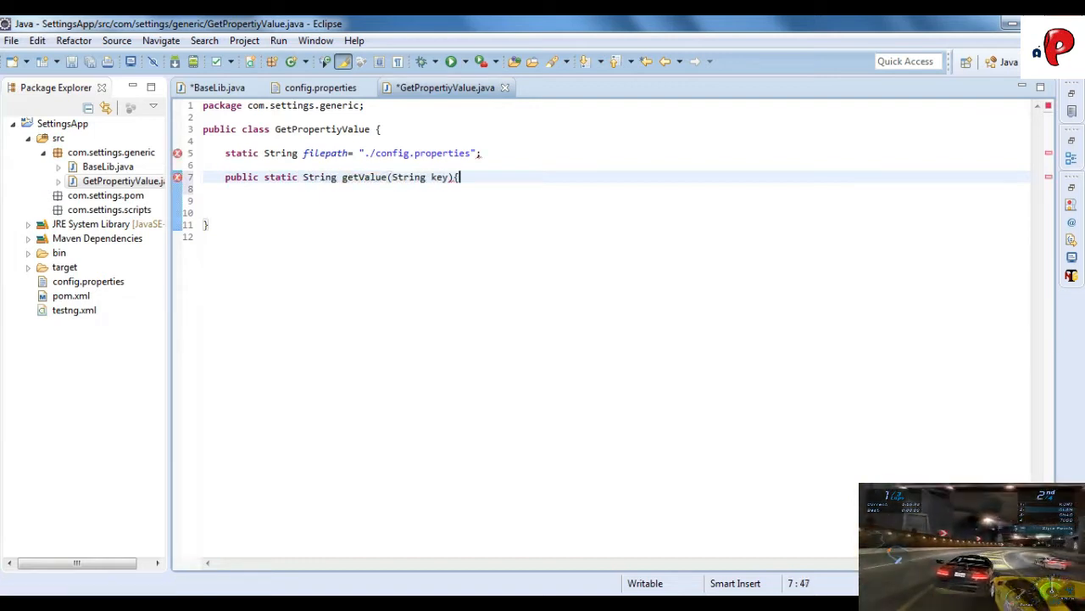
pyautogui.write('String va')
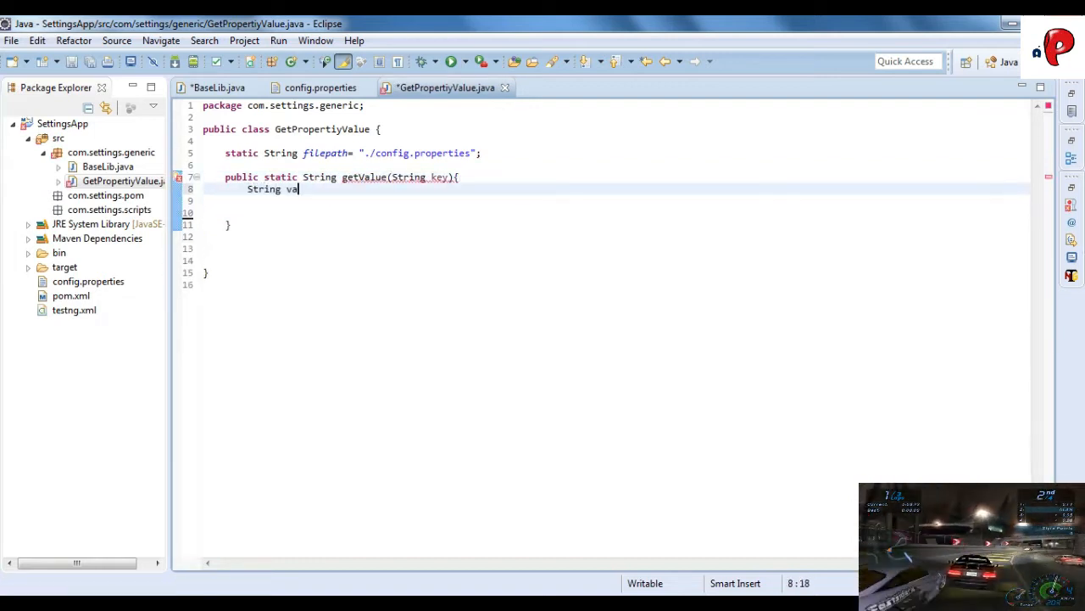
pyautogui.write('lue="";')
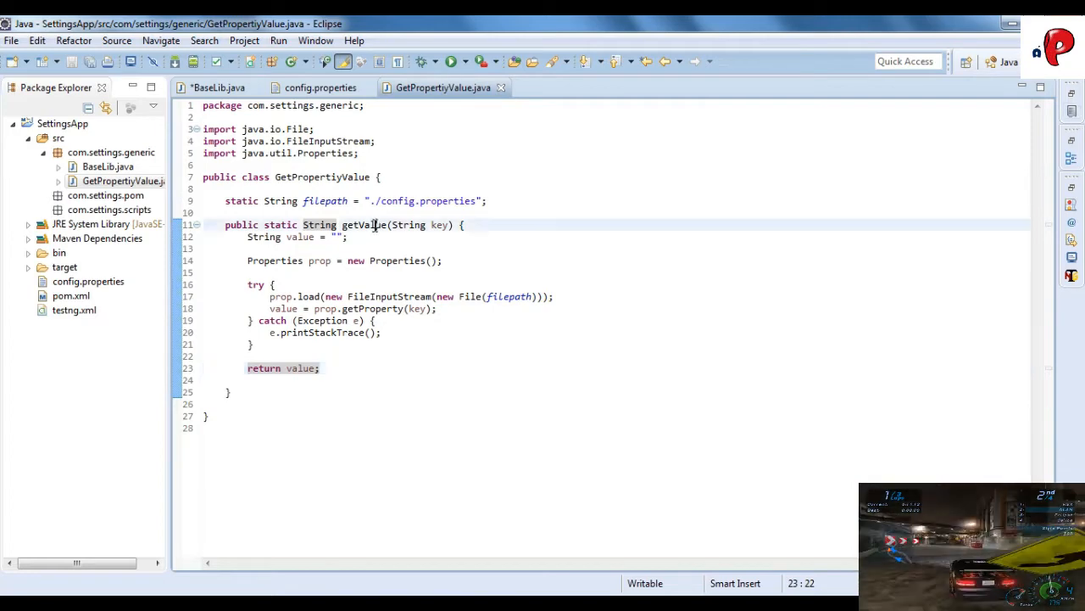
pyautogui.click(218, 87)
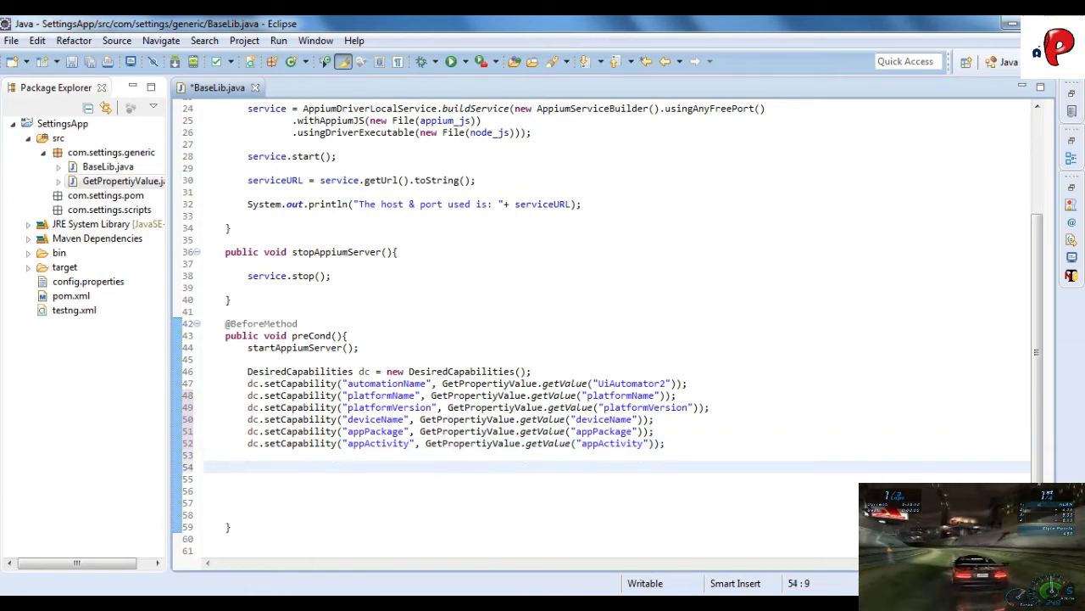
# - Assign driver = new AndroidDriver<>(new URL(serviceURL), dc) in preCond and start the implicit-wait line
pyautogui.write('driver')
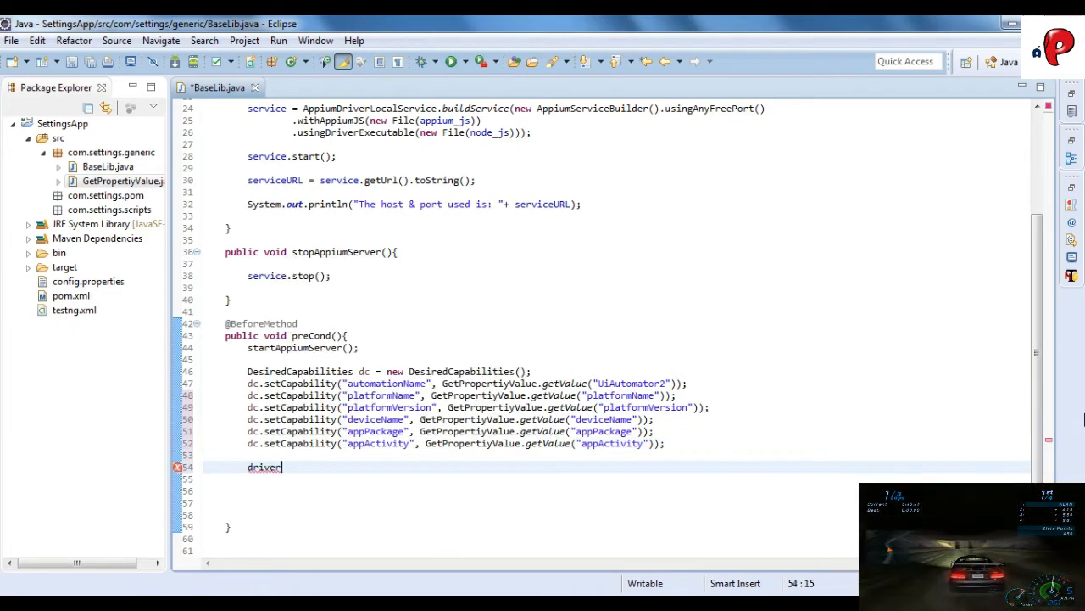
pyautogui.write('= new')
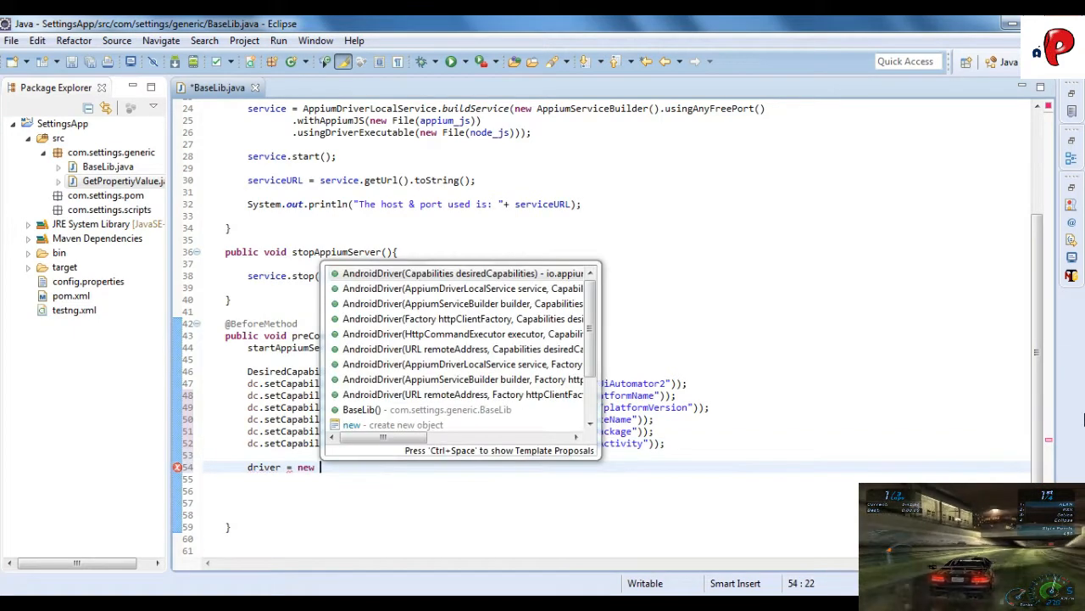
pyautogui.click(462, 273)
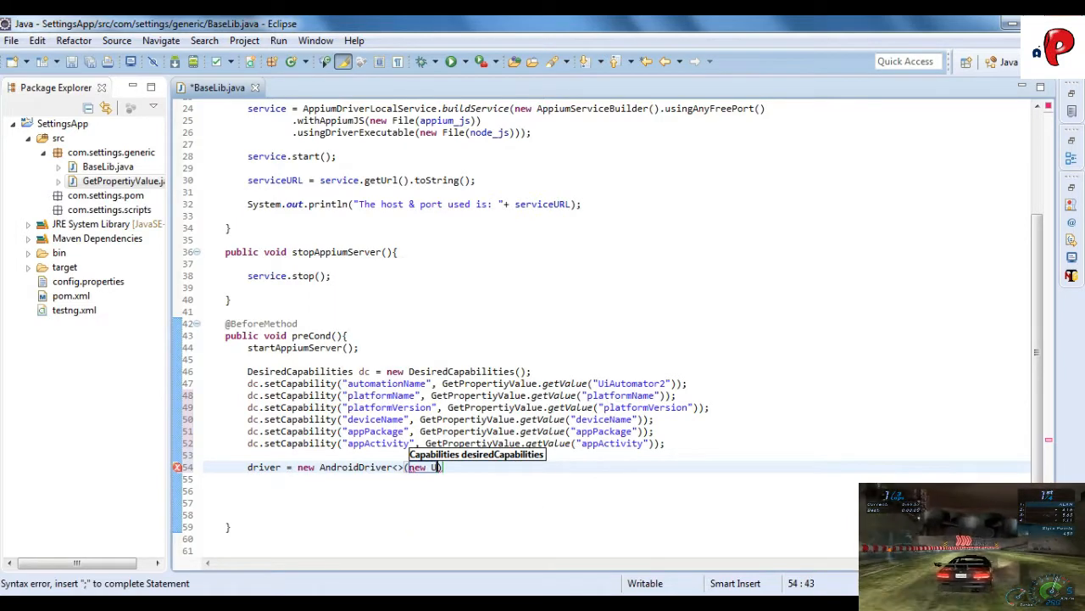
pyautogui.write('RL(serviceURL)')
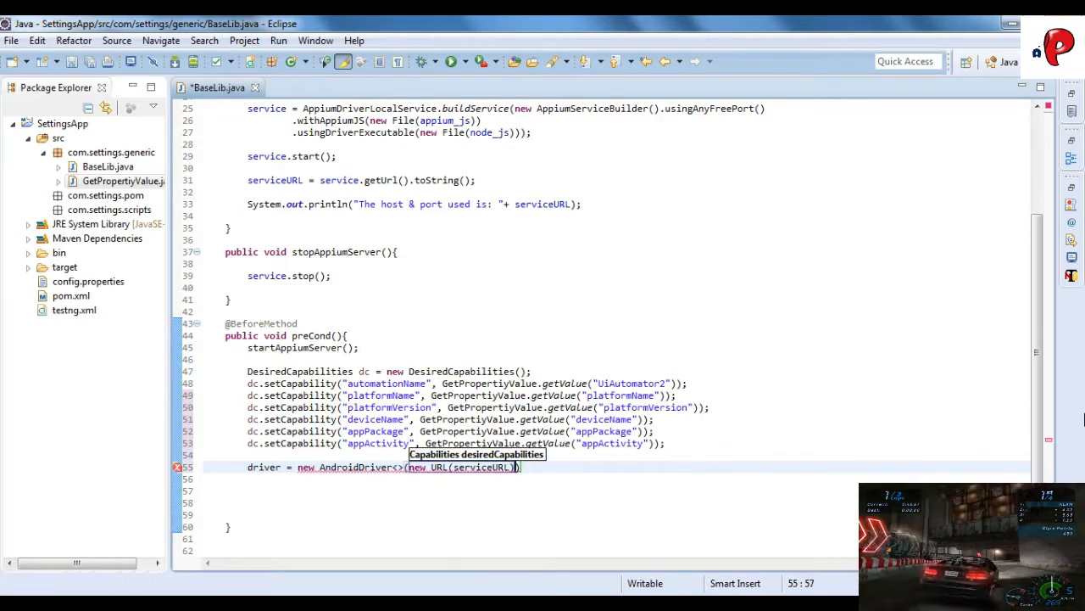
pyautogui.write(', dc);')
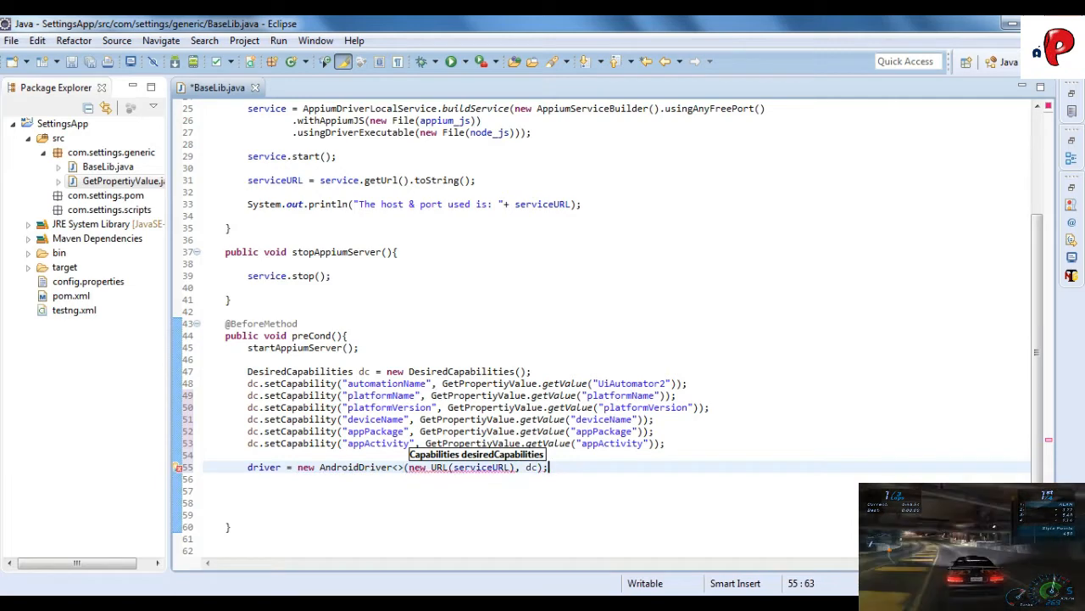
pyautogui.write('dri')
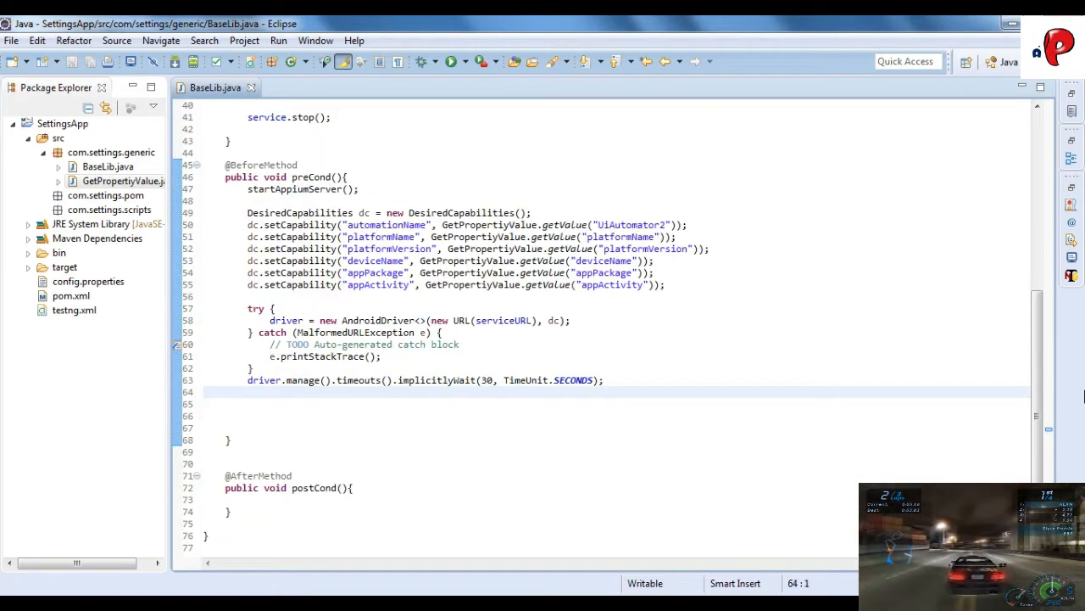
# - Add a stopAppiumServer(); call to BaseLib's postCond
pyautogui.write('s')
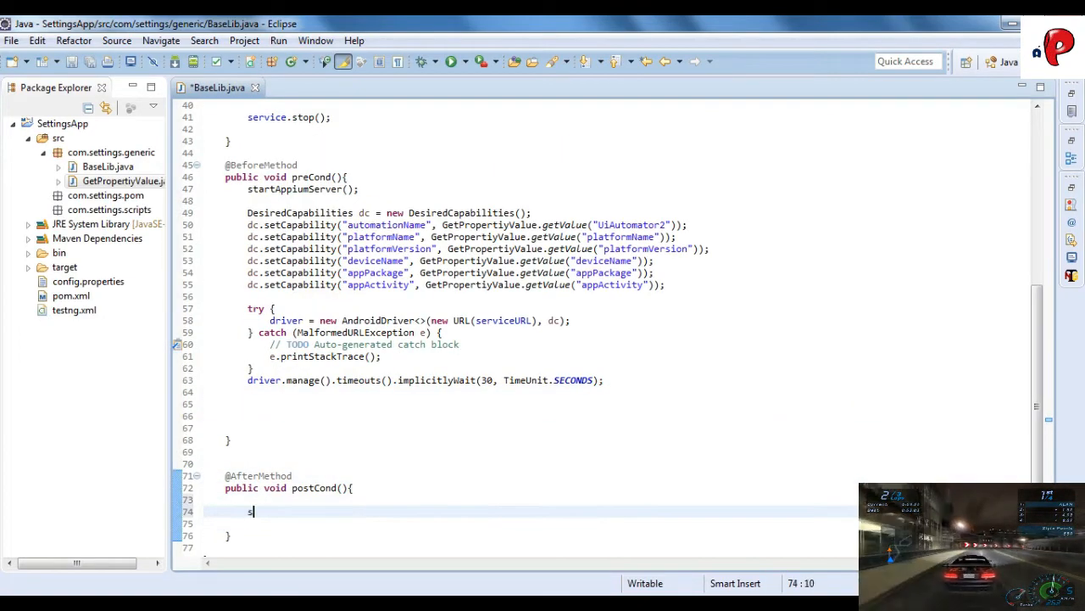
pyautogui.write('topAppiumServer();')
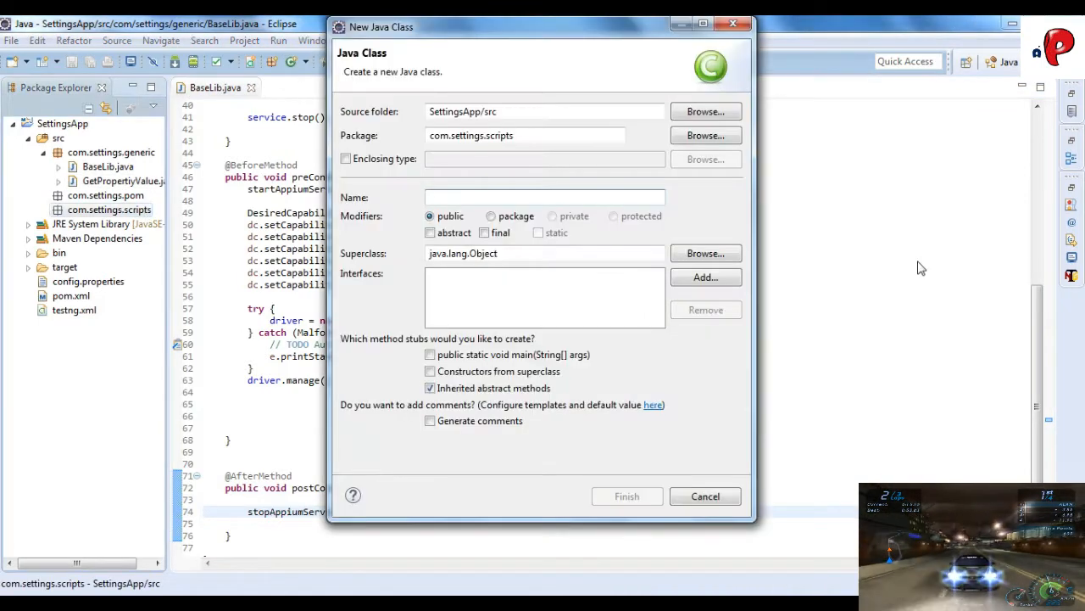
pyautogui.write('SettingsScript')
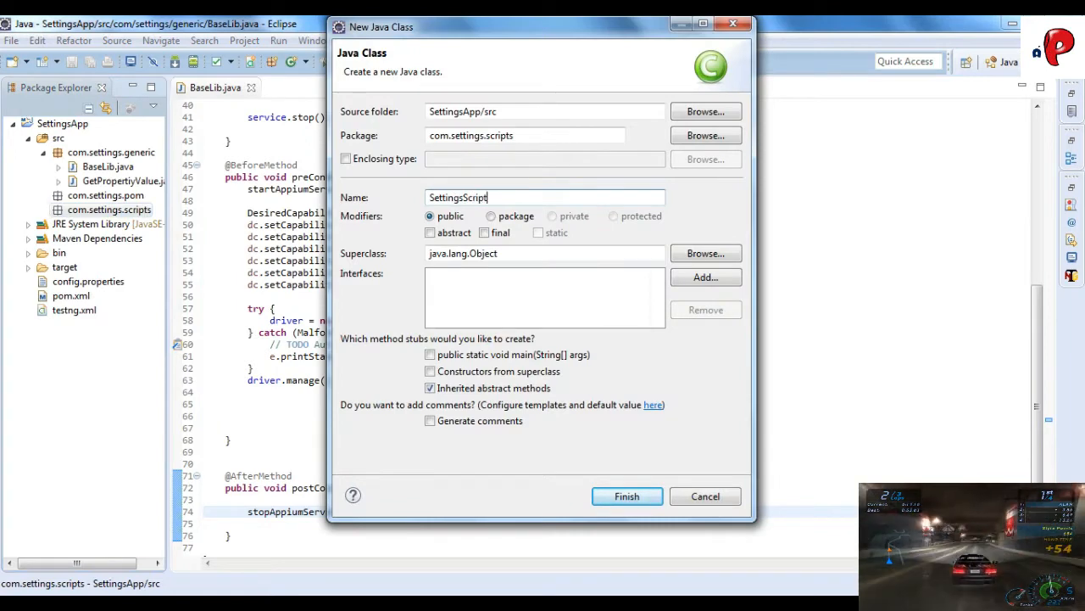
pyautogui.click(627, 496)
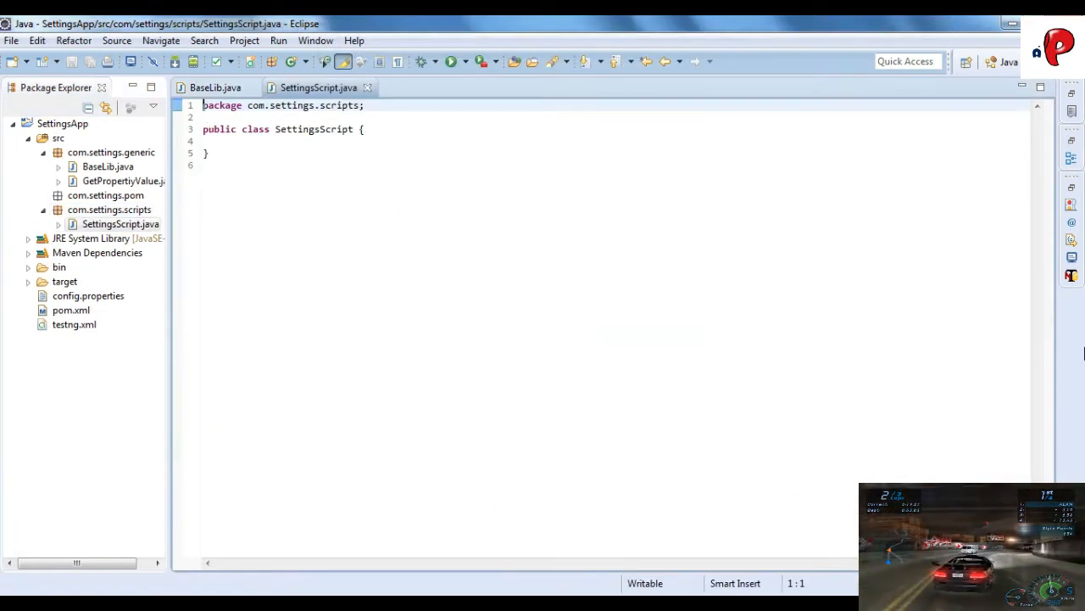
pyautogui.write('@Test')
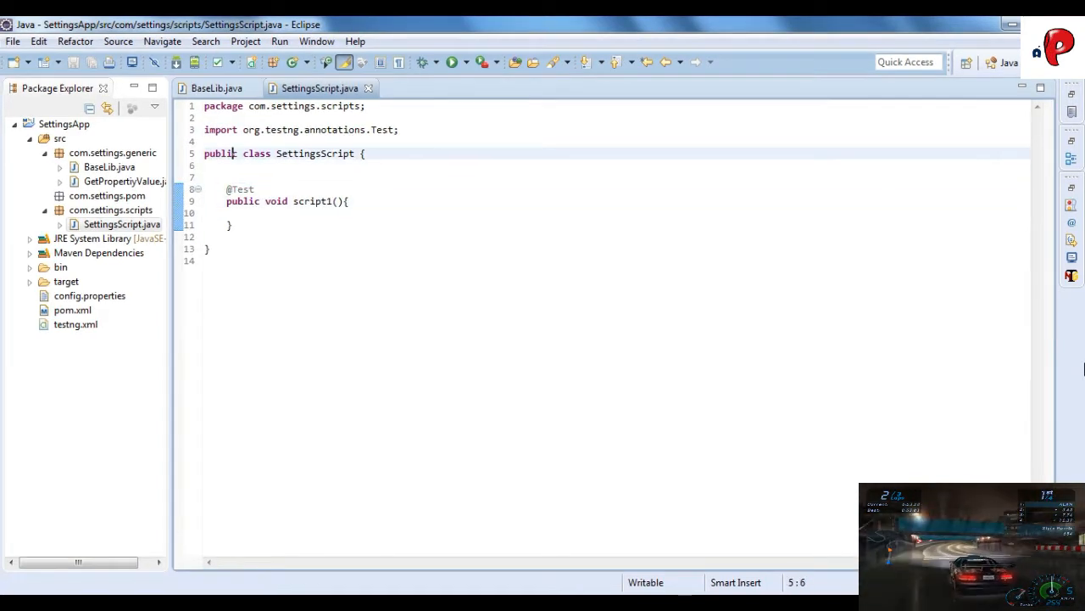
pyautogui.write('extends BaseLib')
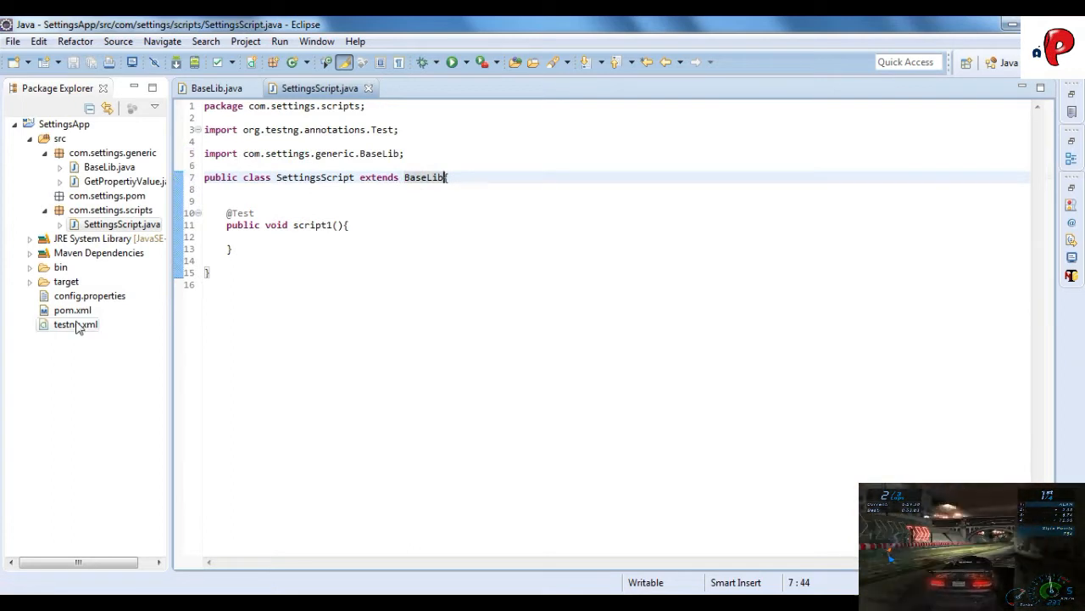
pyautogui.doubleClick(76, 324)
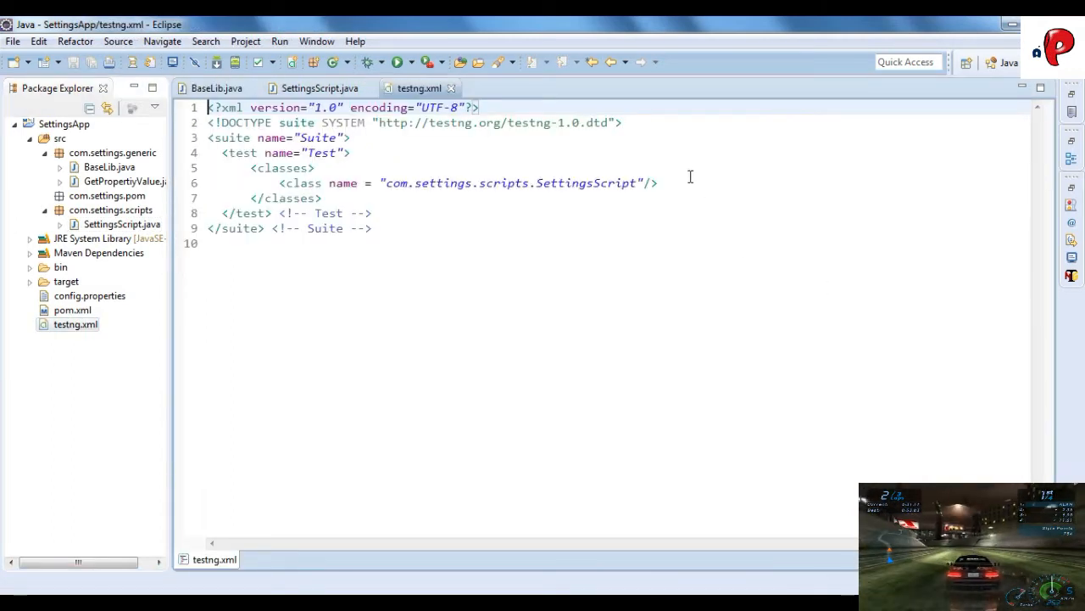
pyautogui.rightClick(75, 324)
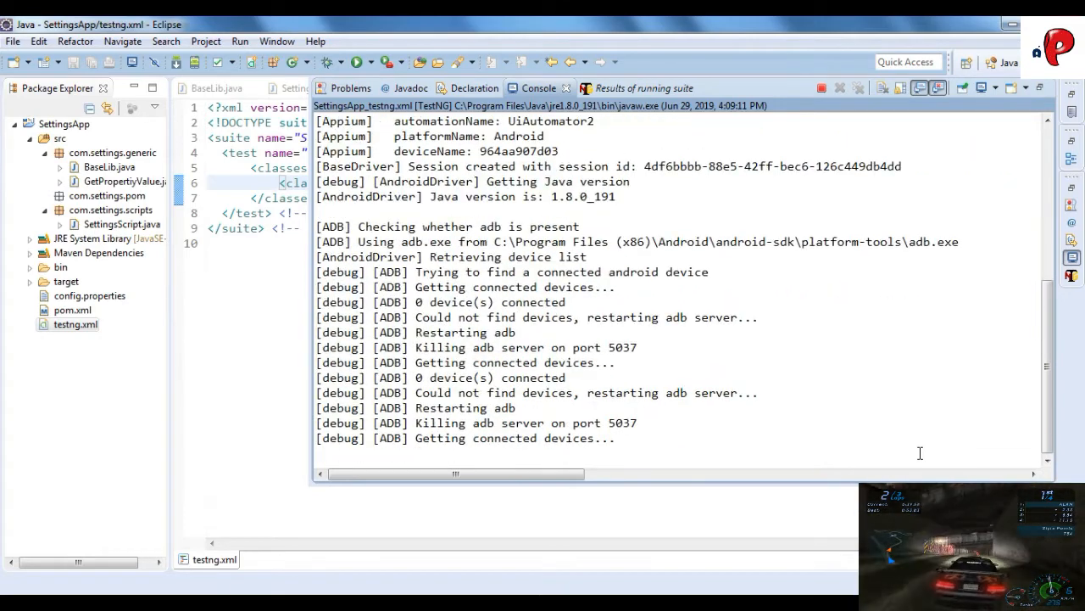
# - Scroll through the TestNG suite's console output showing the Appium server starting
pyautogui.scroll(-3)
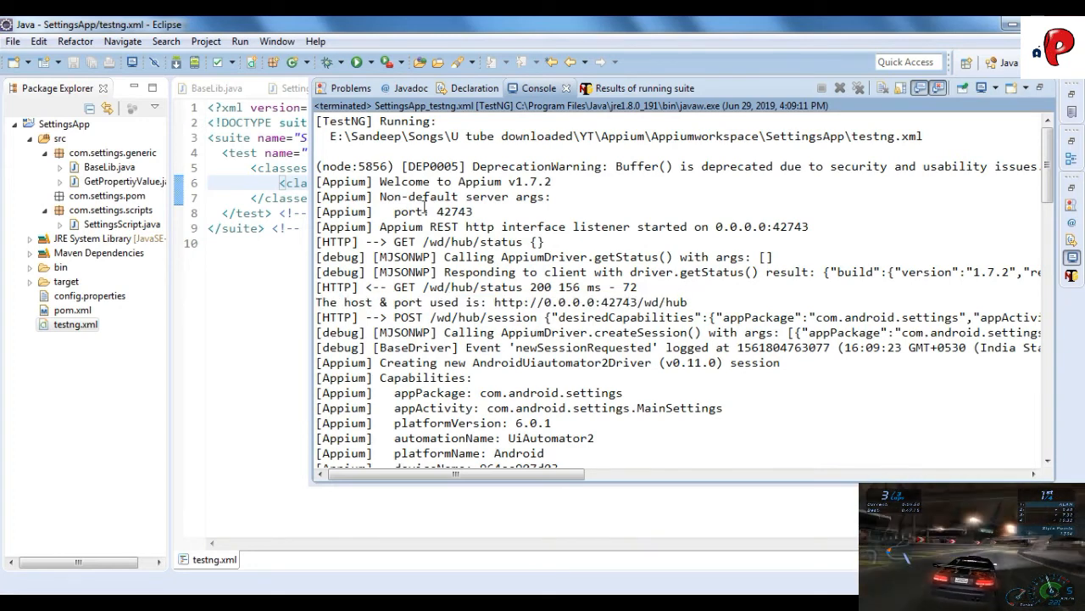
pyautogui.moveTo(568, 212)
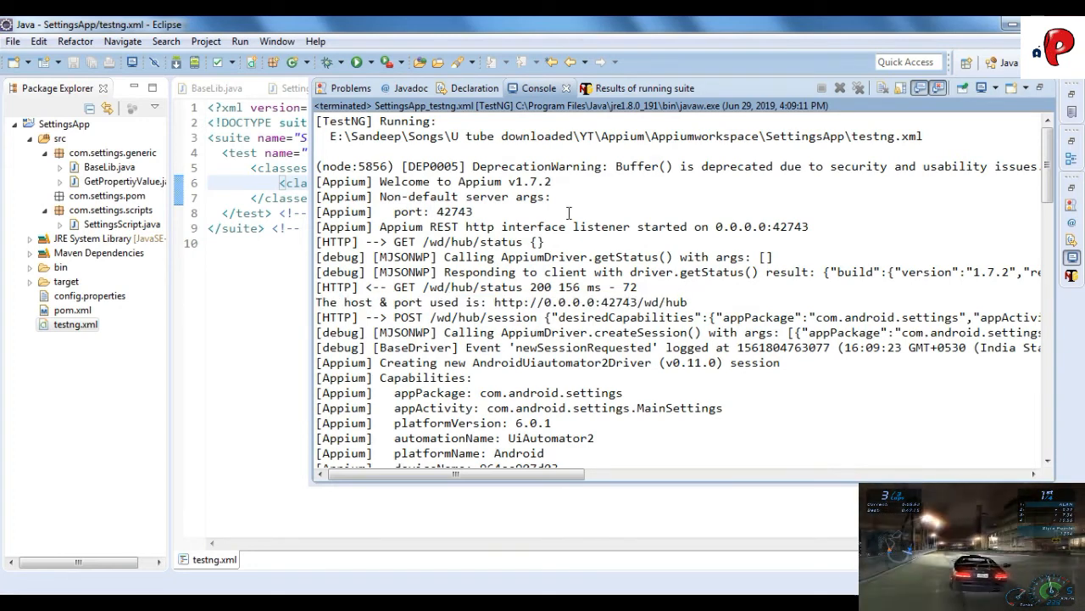